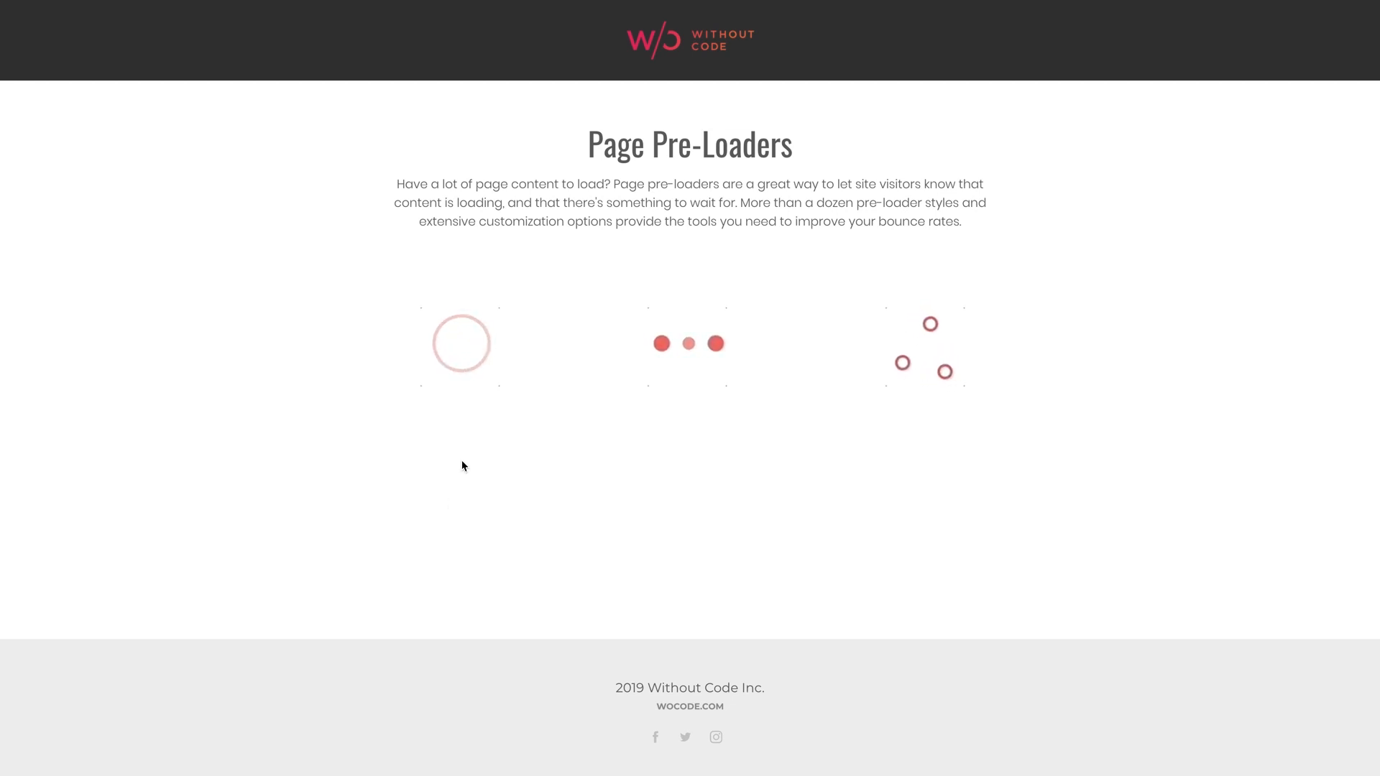
mouse_move(980, 350)
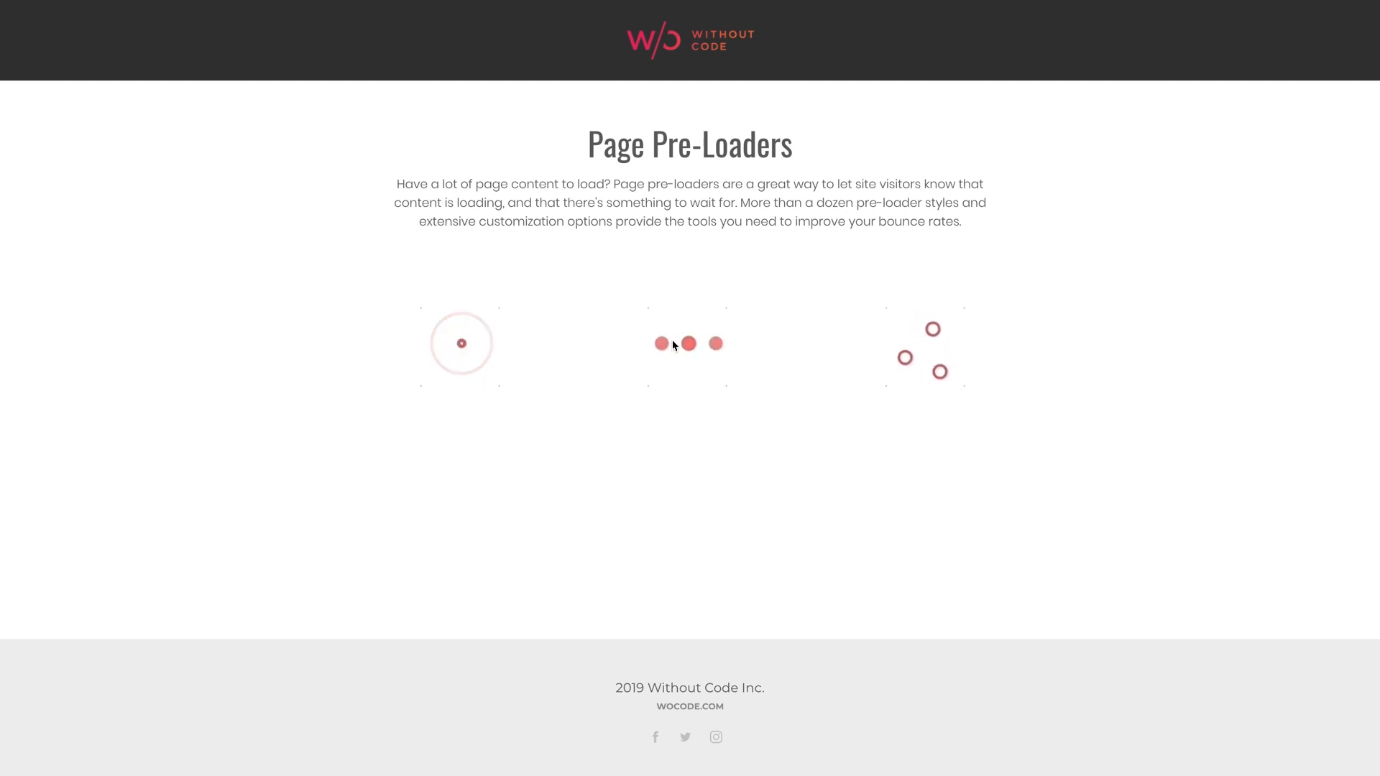
mouse_move(457, 448)
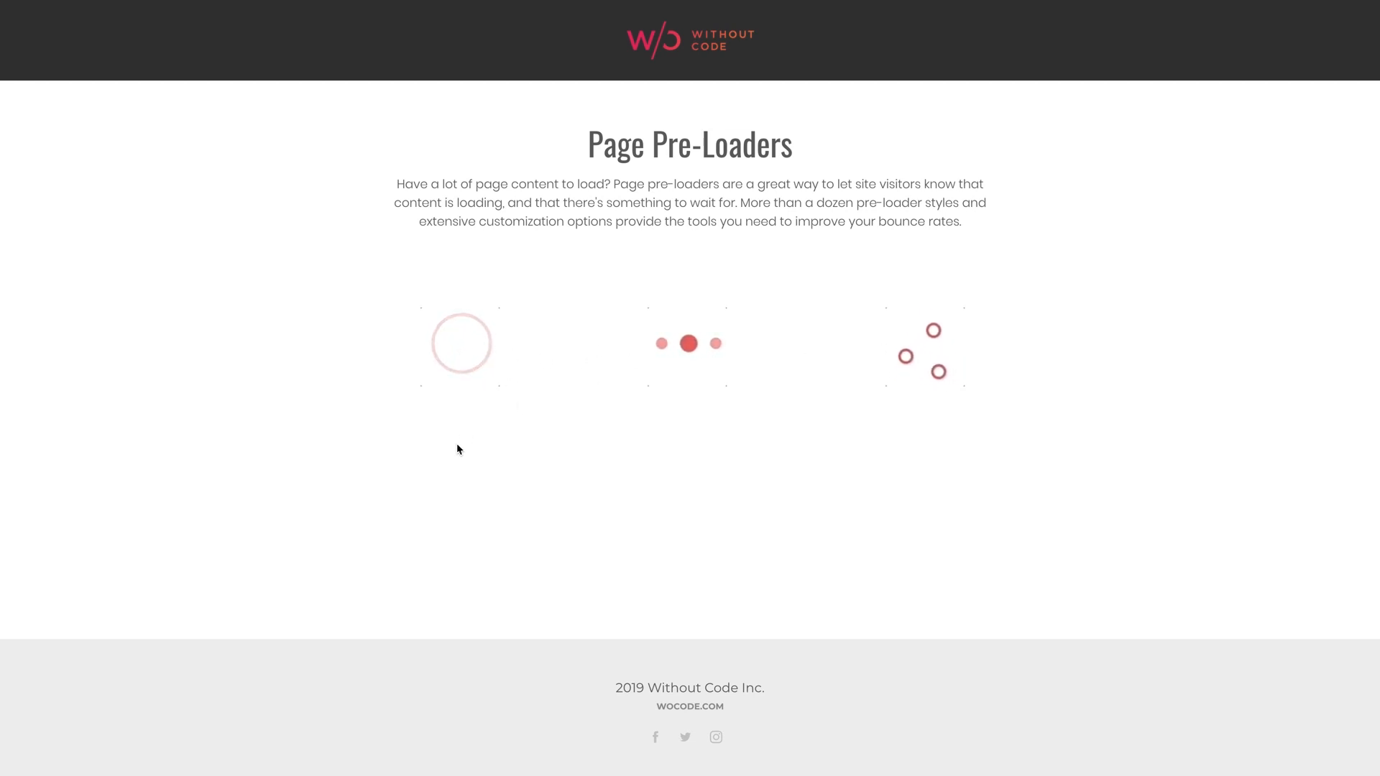
mouse_move(145, 173)
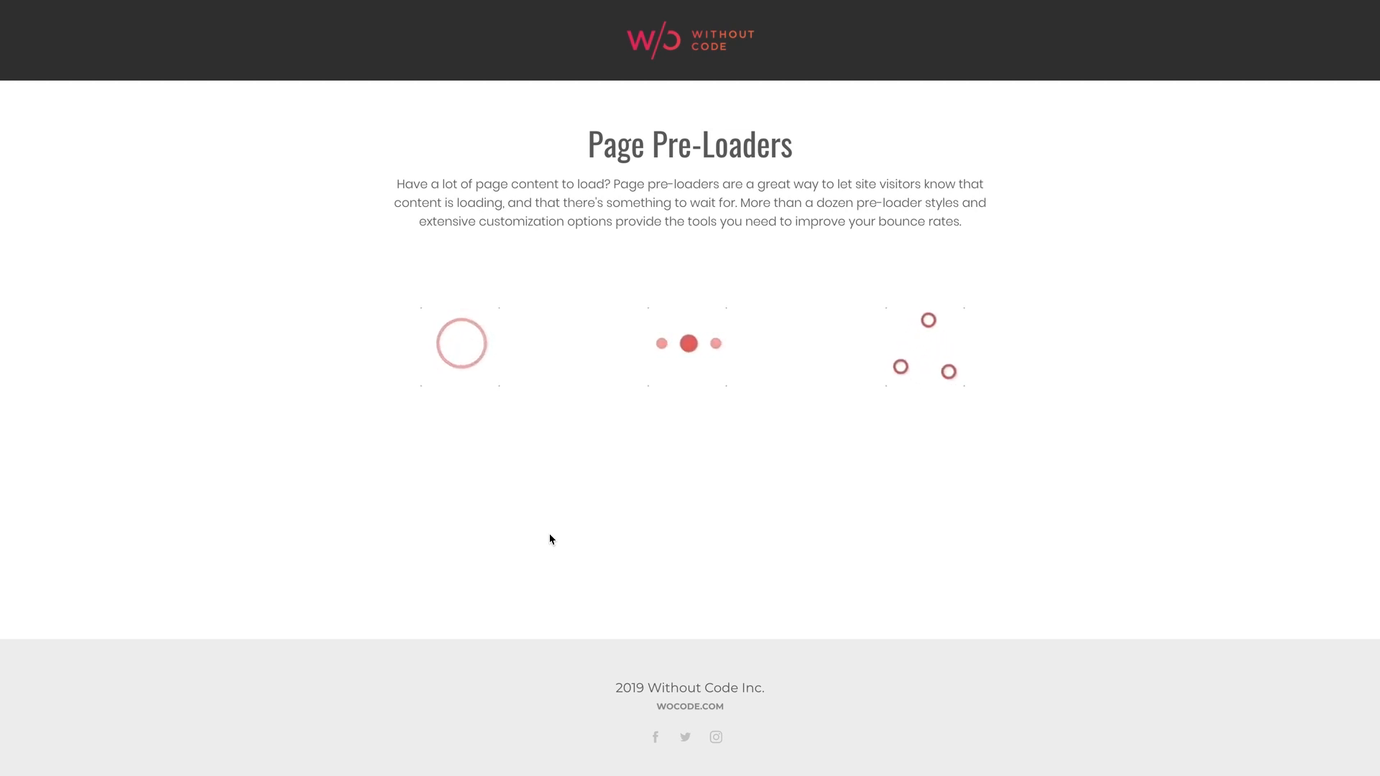
mouse_move(648, 534)
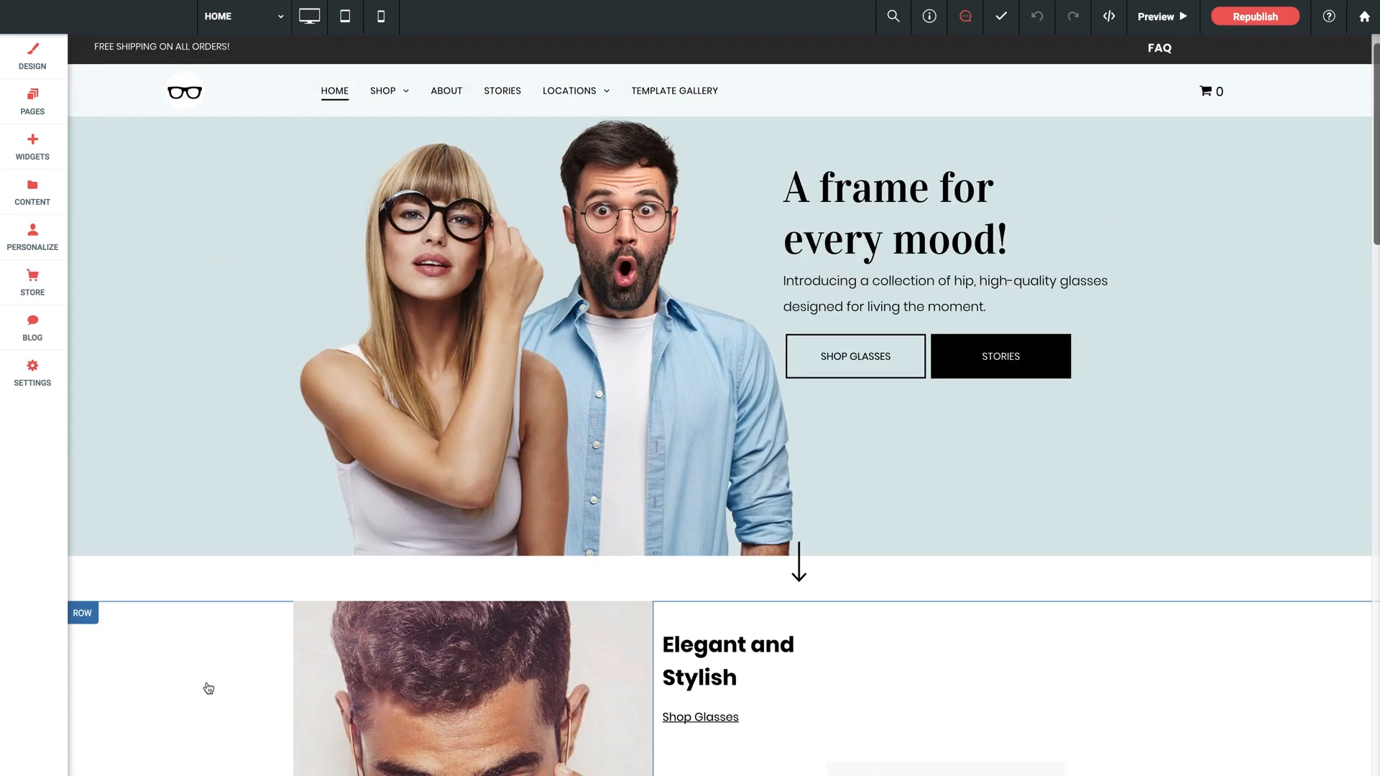
Navigate via the Shop menu to the Sunglasses category page.
click(381, 90)
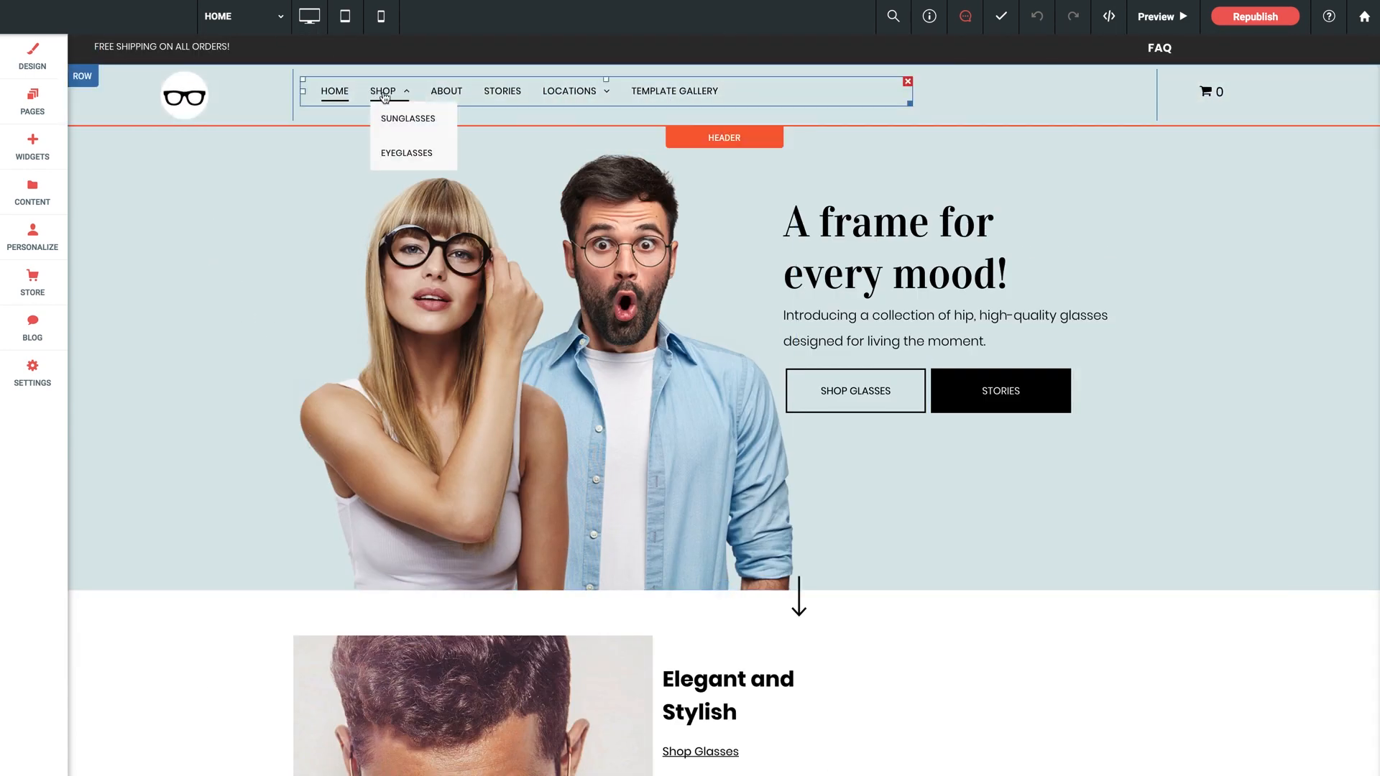
mouse_move(408, 119)
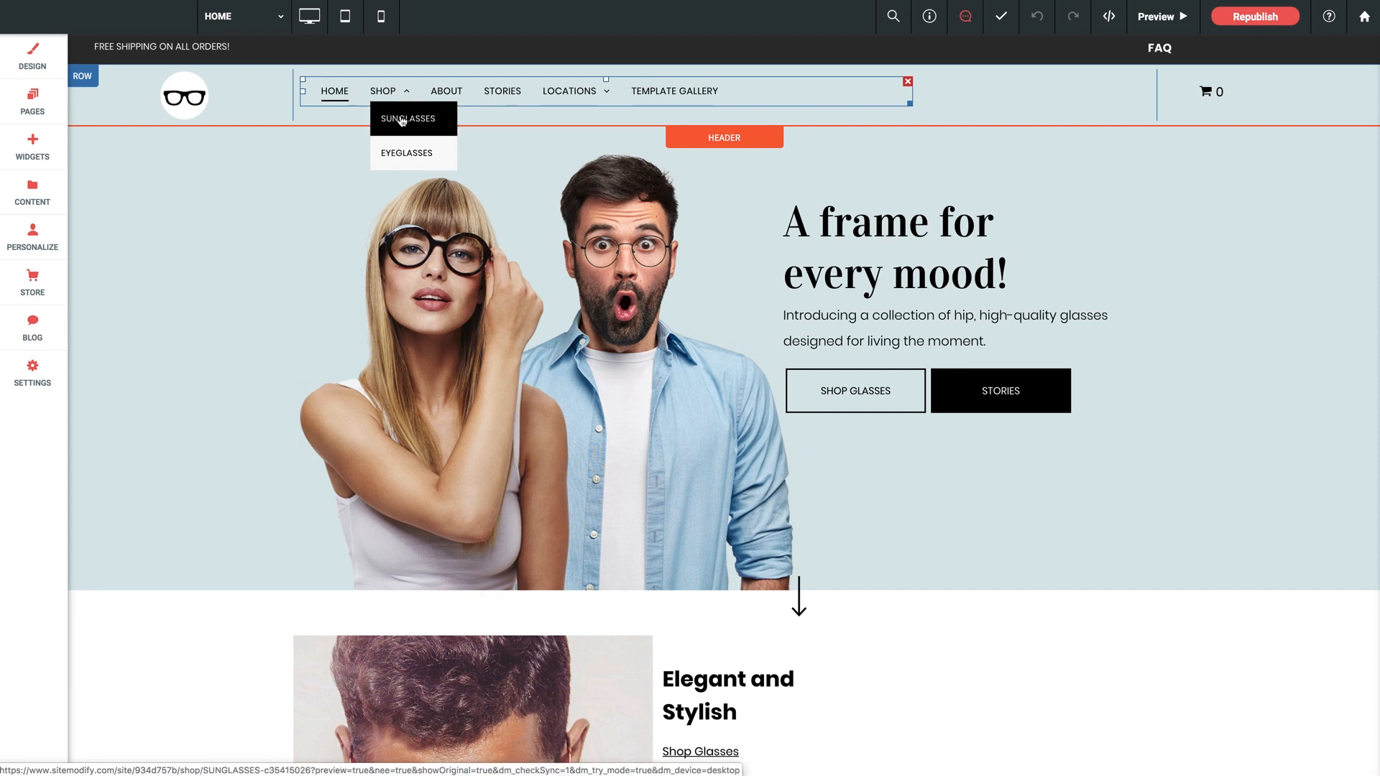
click(411, 119)
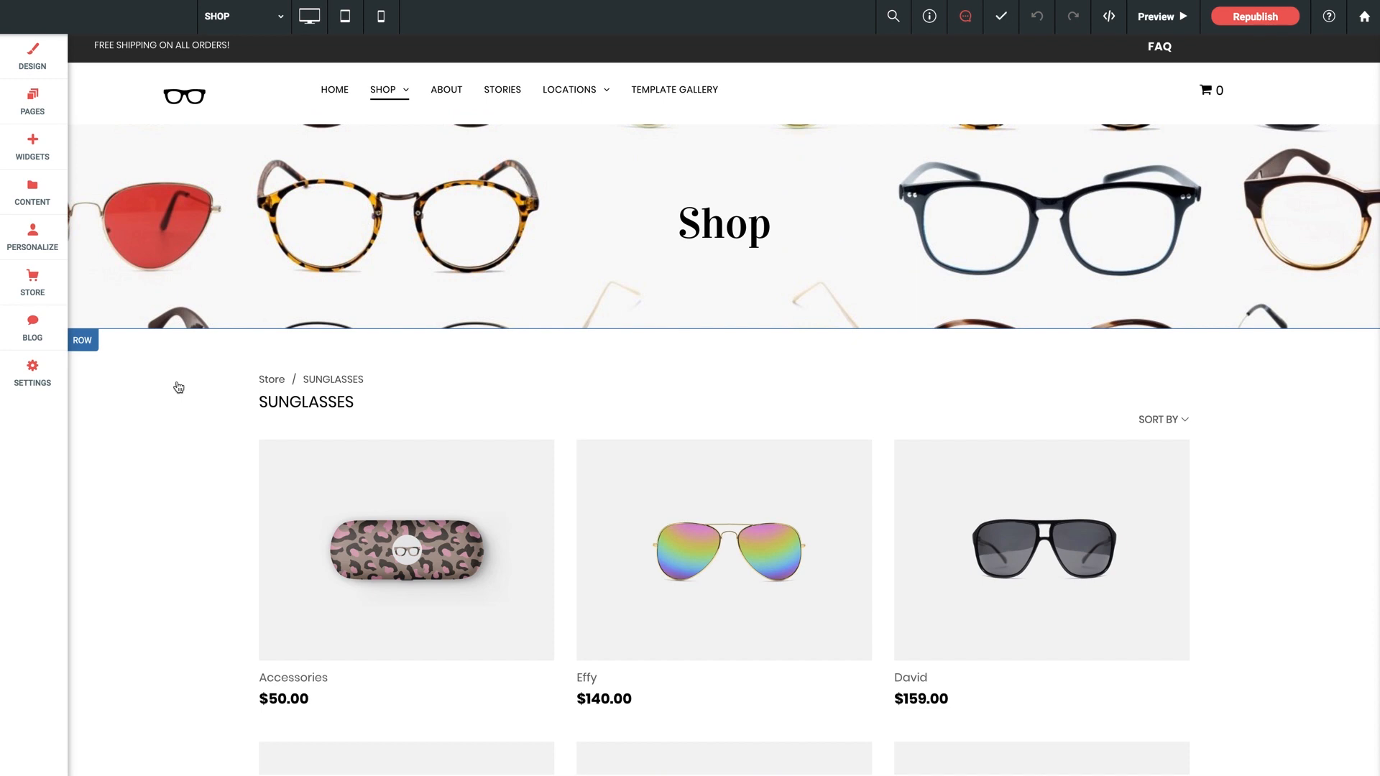
mouse_move(190, 428)
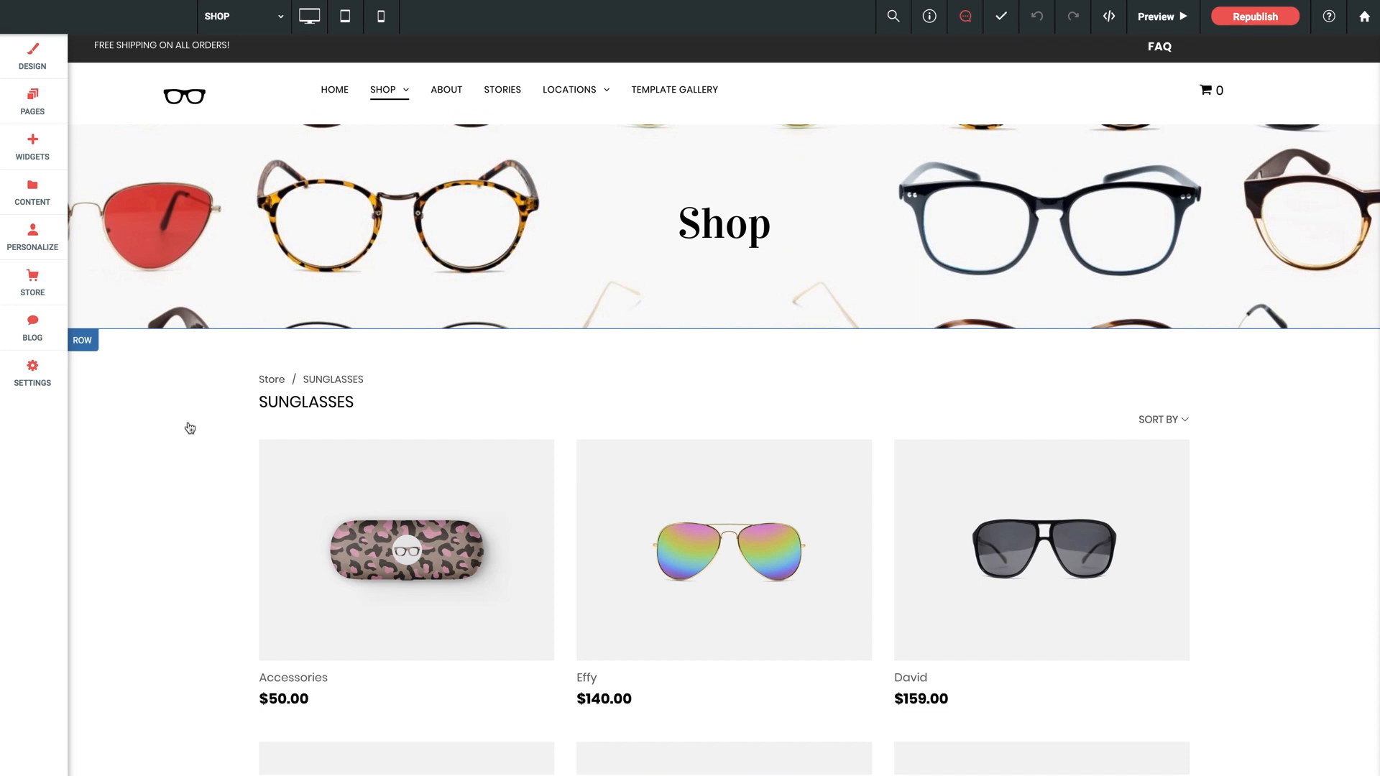
mouse_move(32, 145)
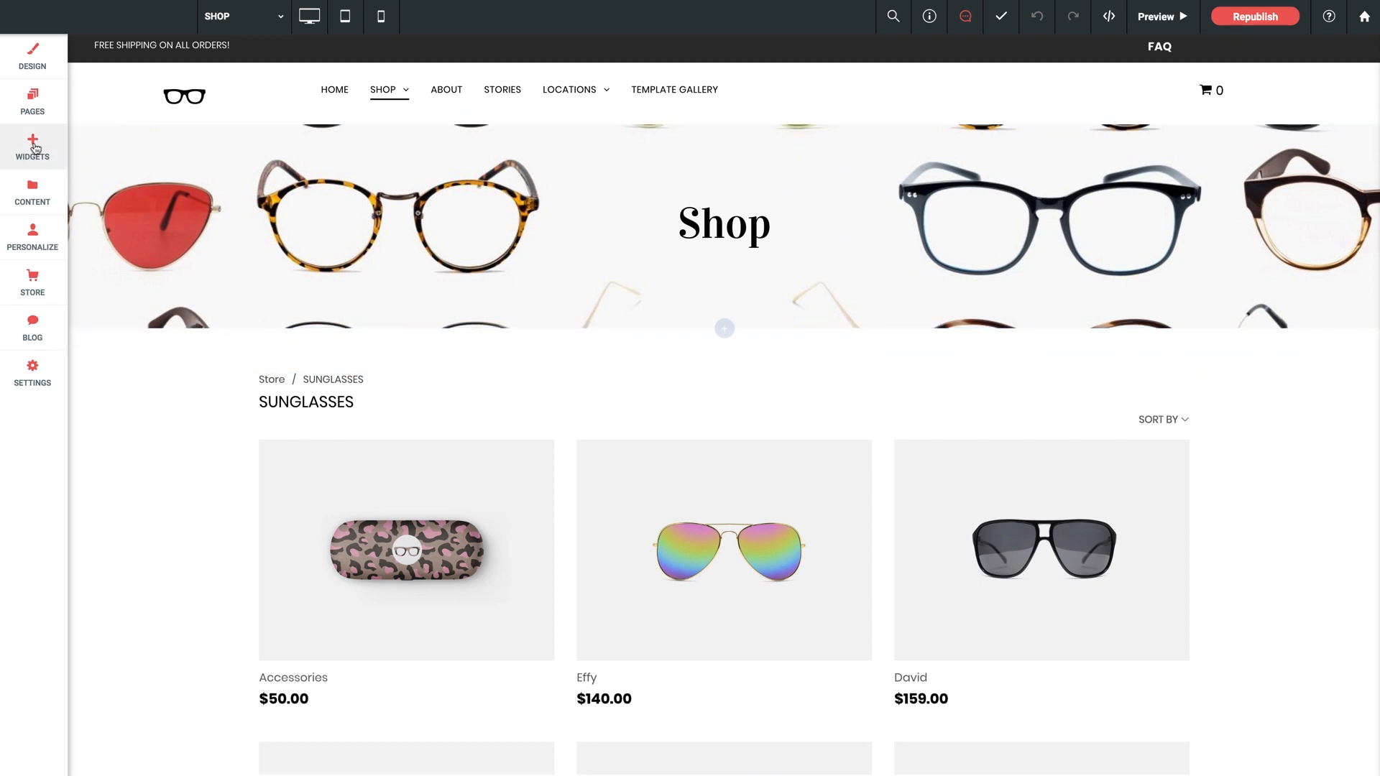
Drag a Page Pre-Loader widget into a new row below the Shop banner.
click(32, 145)
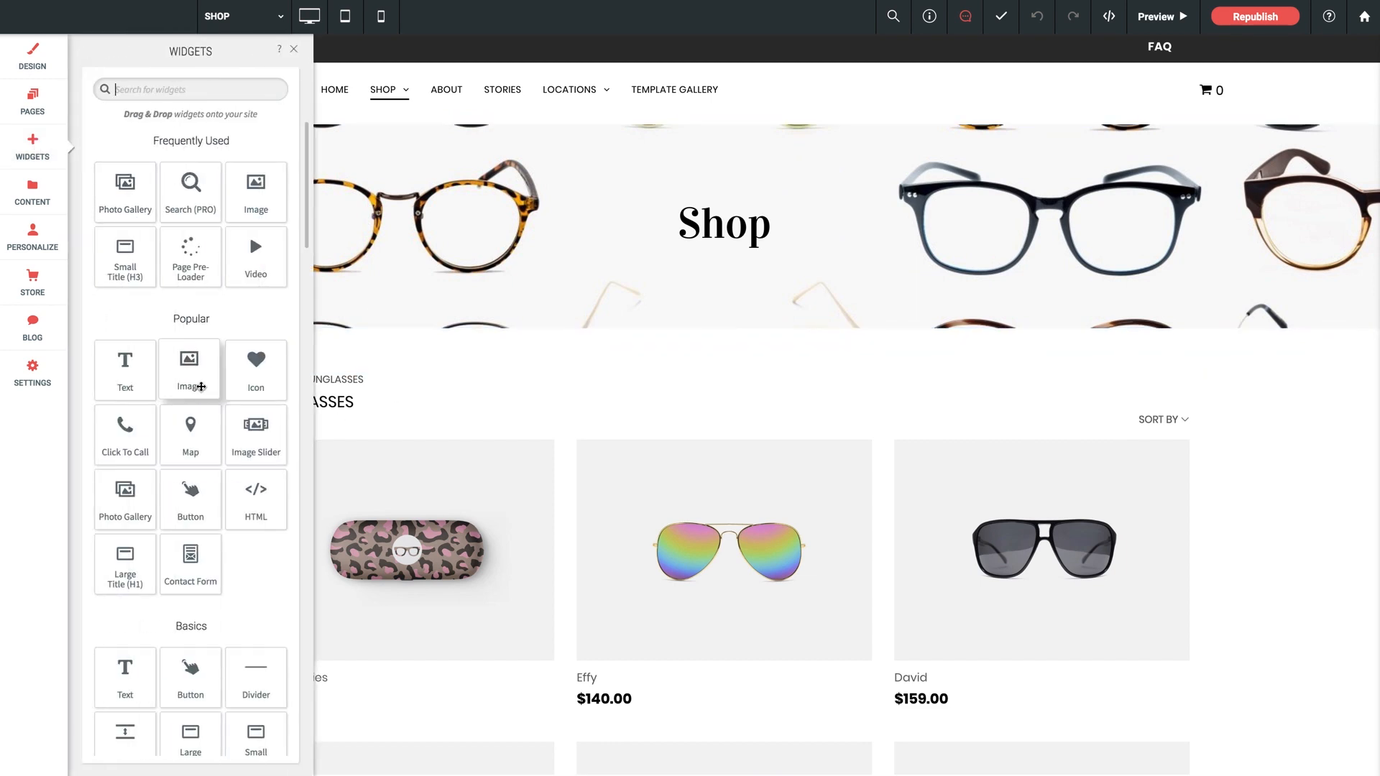
scroll(down, 3)
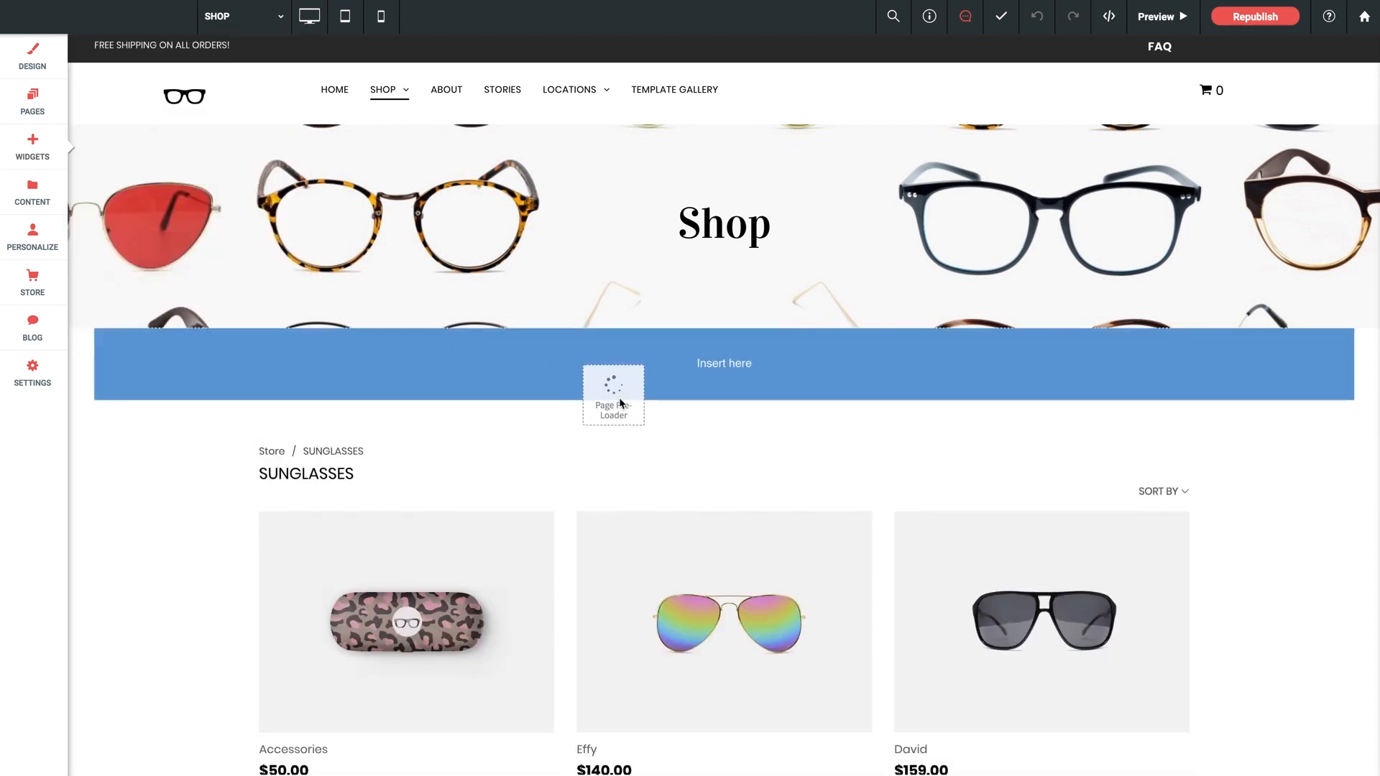
drag(613, 394, 719, 367)
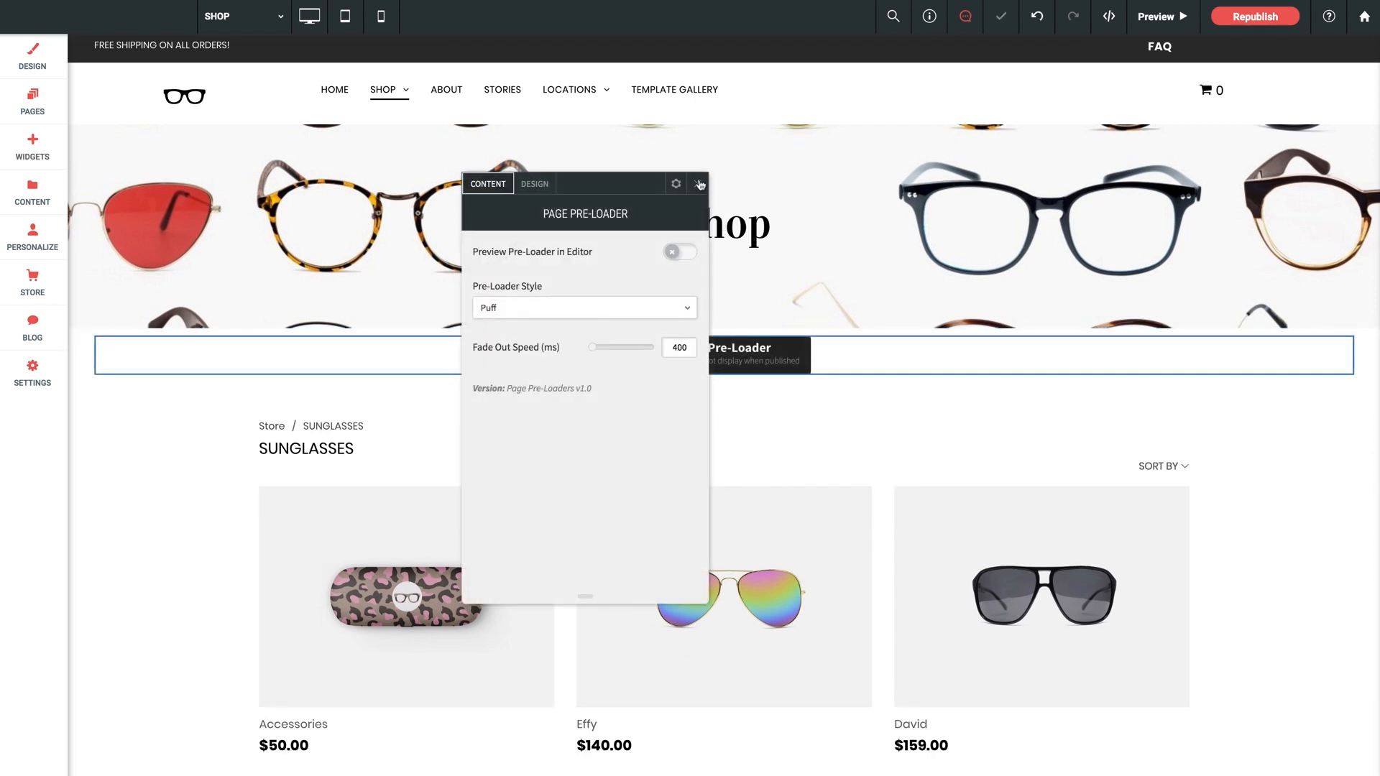
click(698, 183)
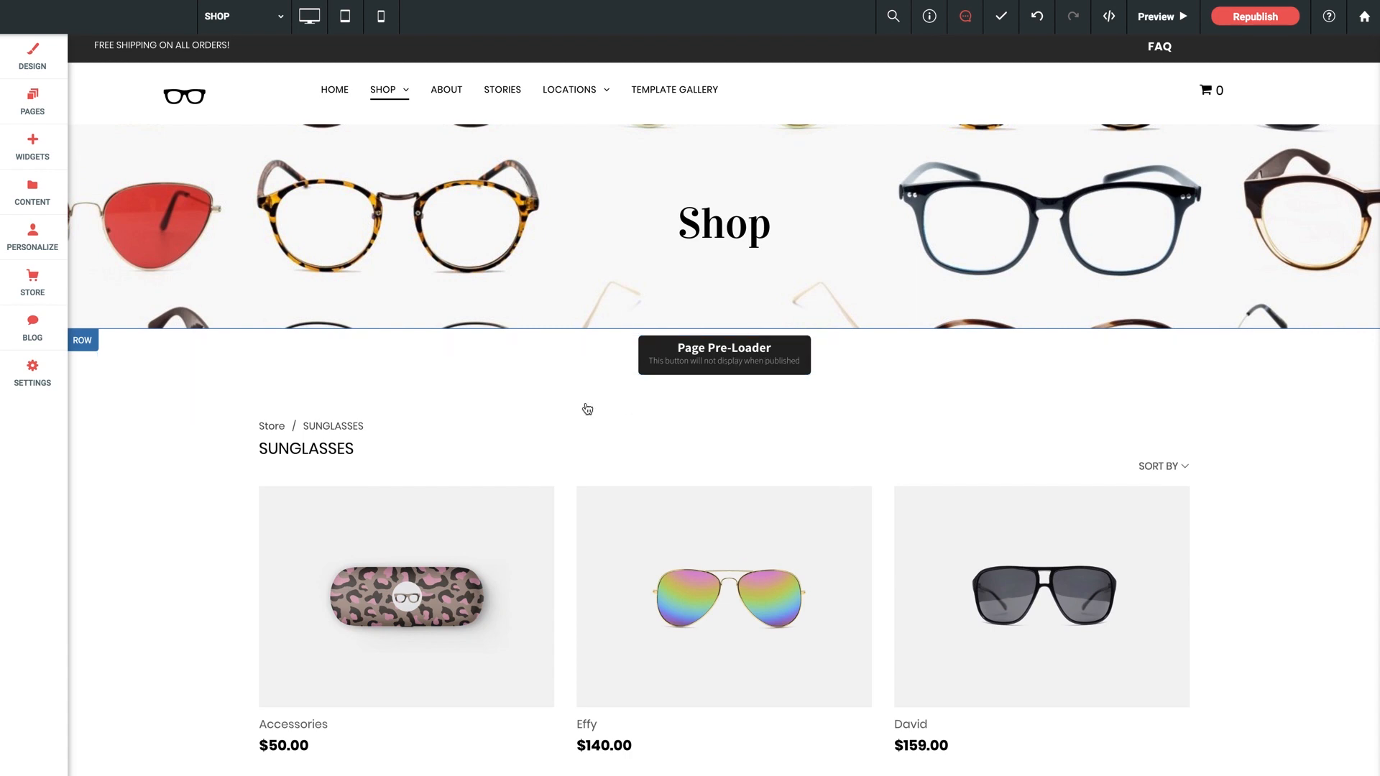
scroll(down, 3)
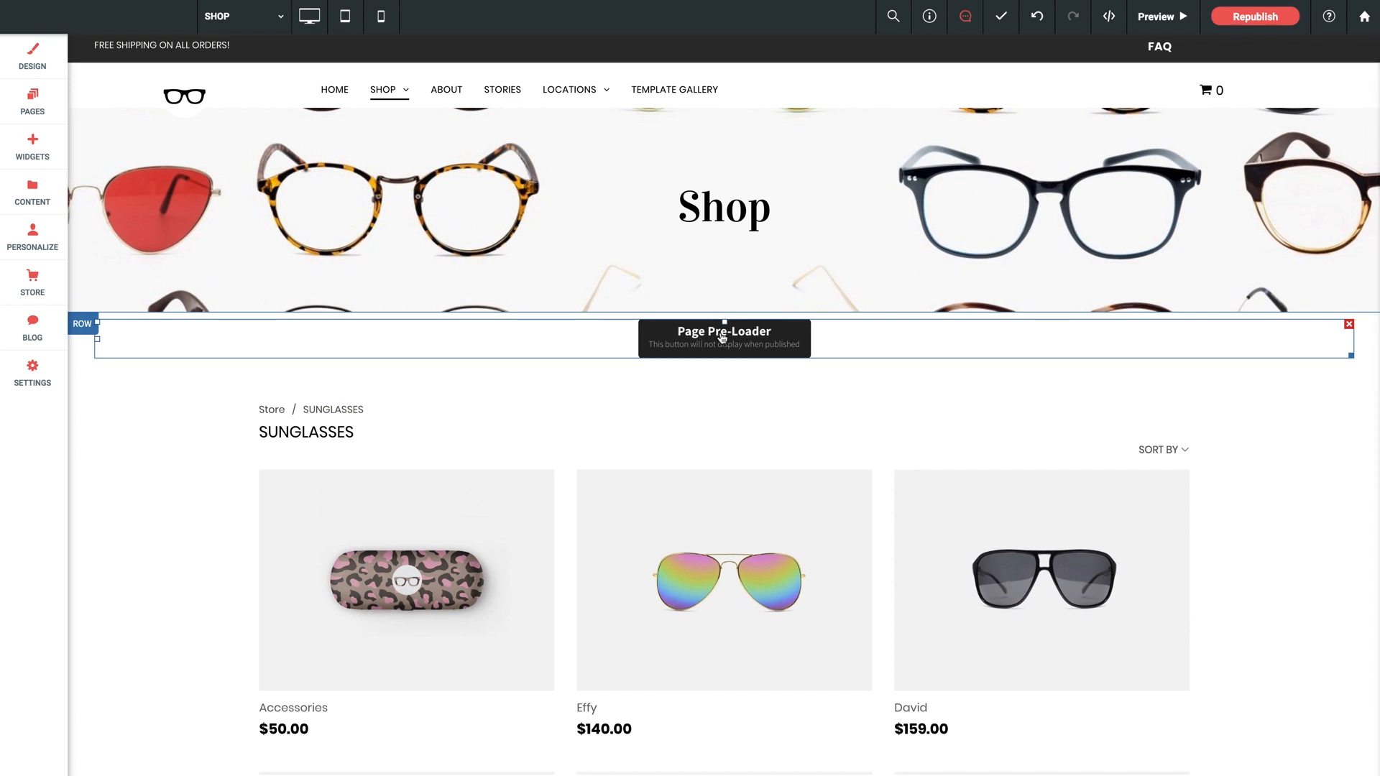
mouse_move(635, 342)
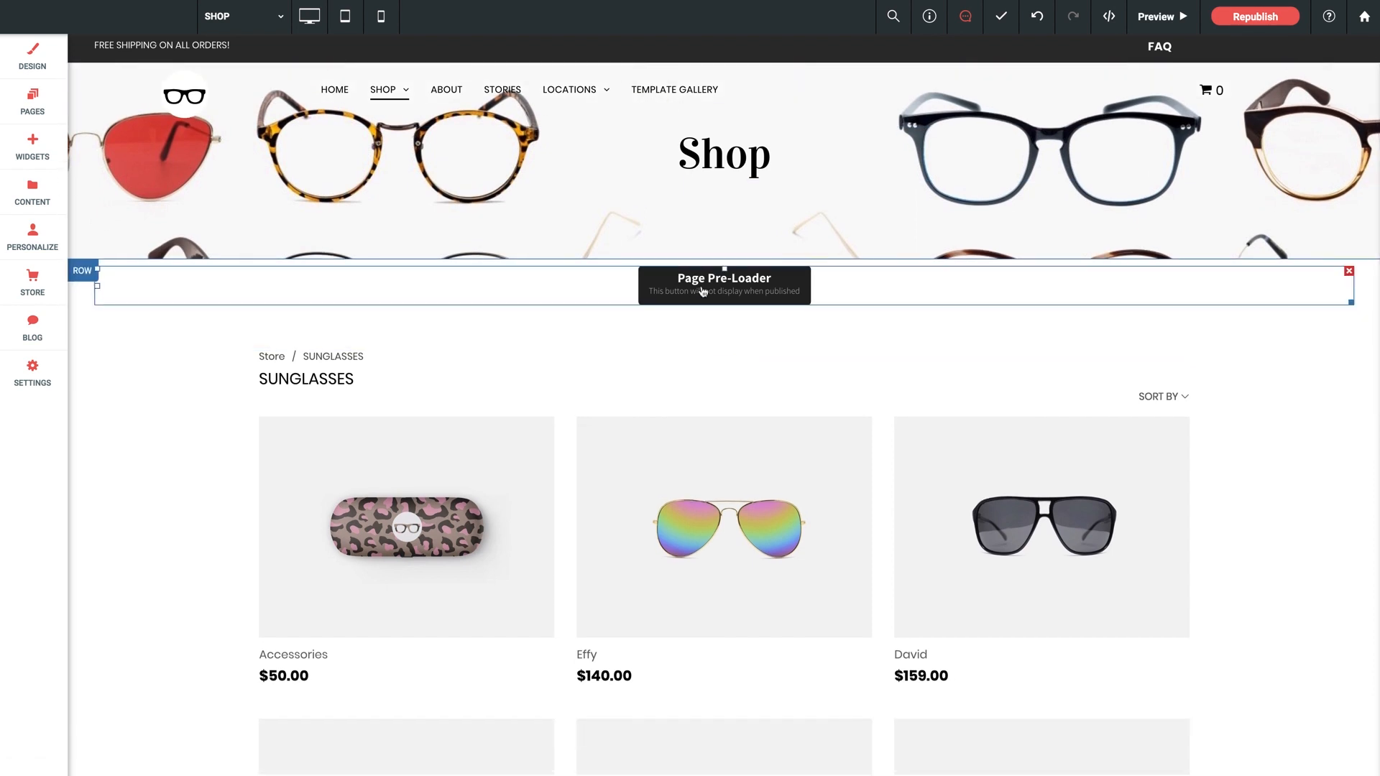
Open the Page Pre-Loader settings and toggle the editor preview on and off.
click(722, 285)
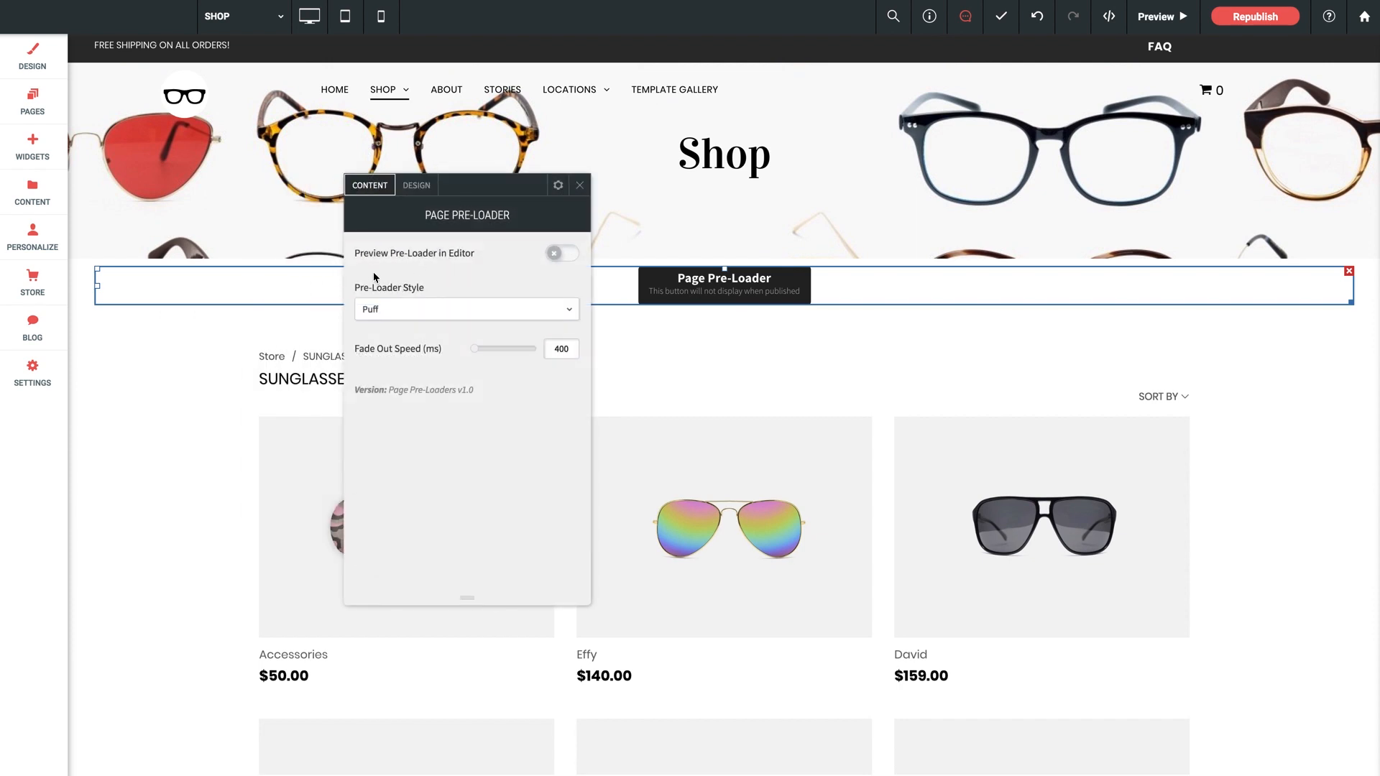
mouse_move(429, 263)
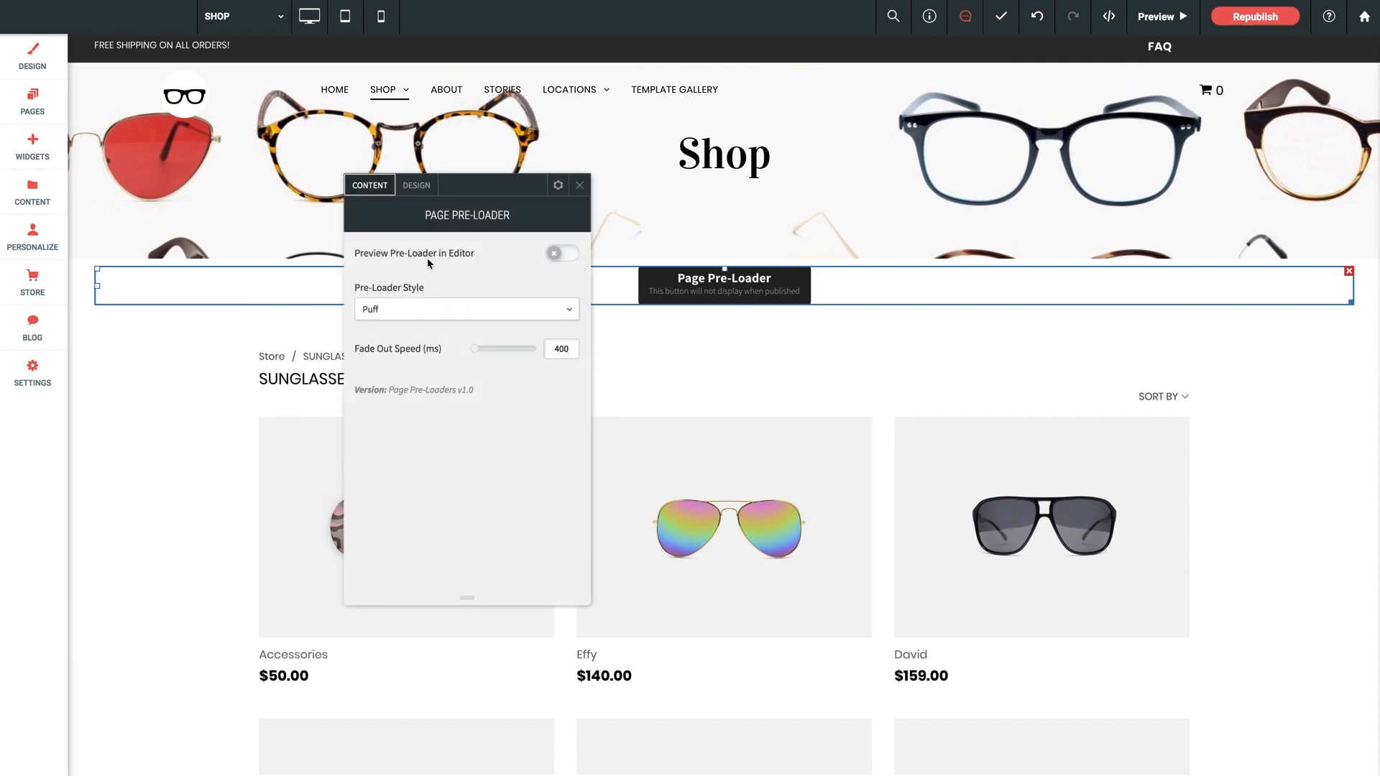
mouse_move(510, 270)
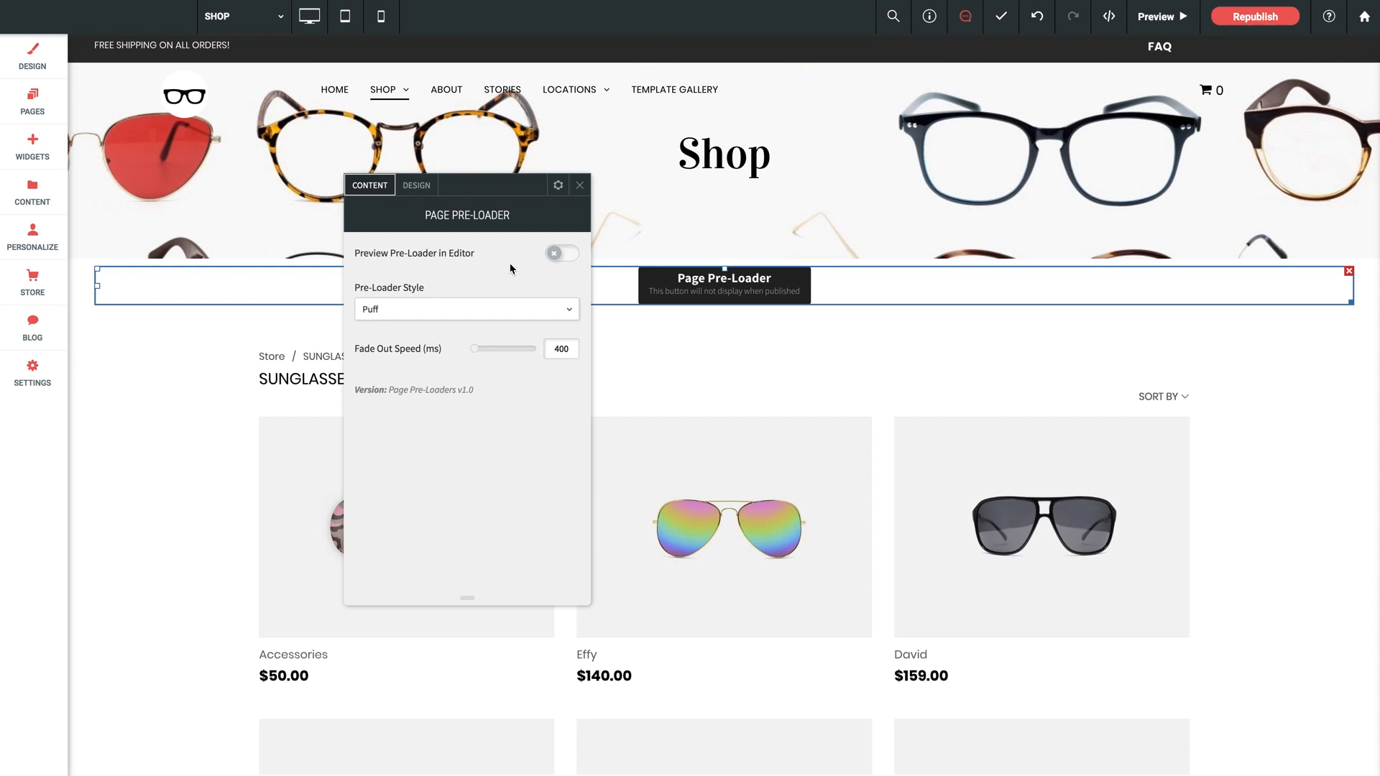
click(562, 254)
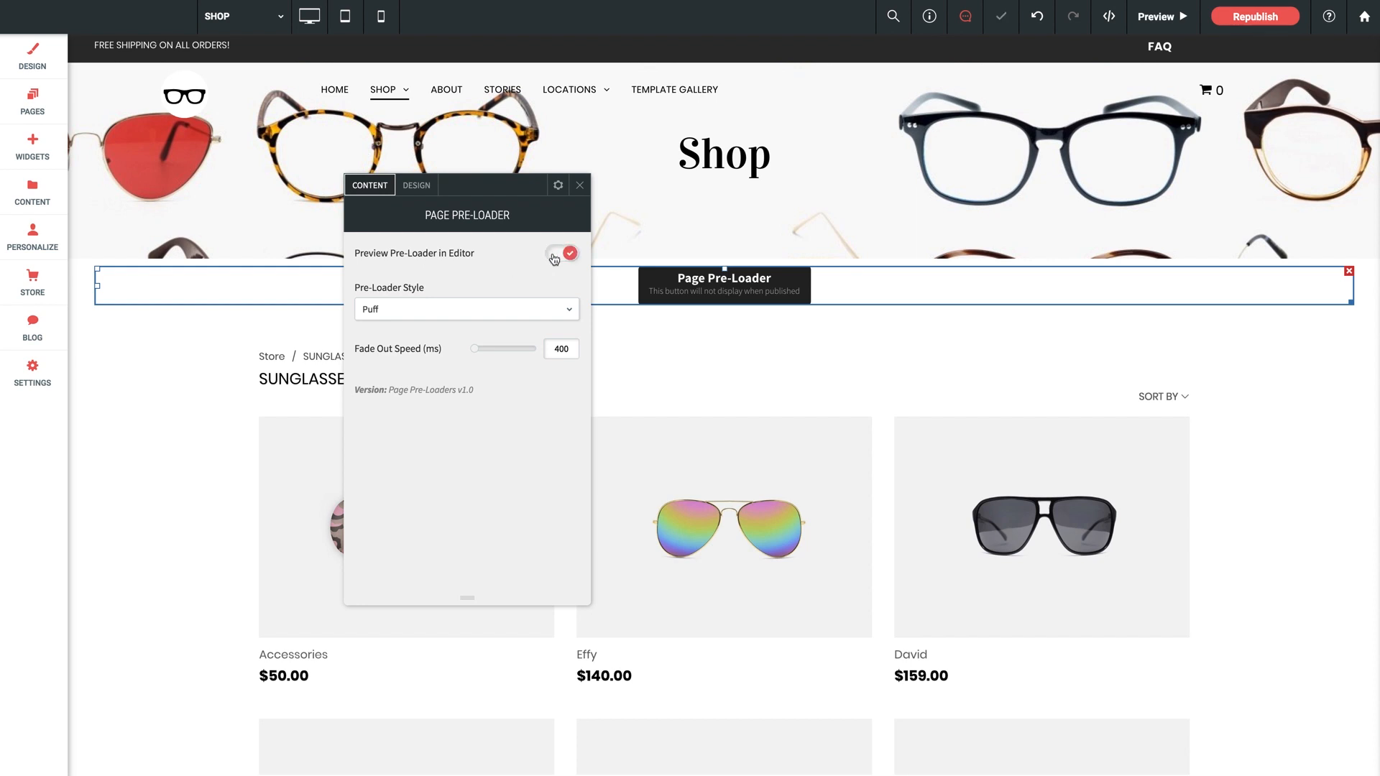
click(560, 253)
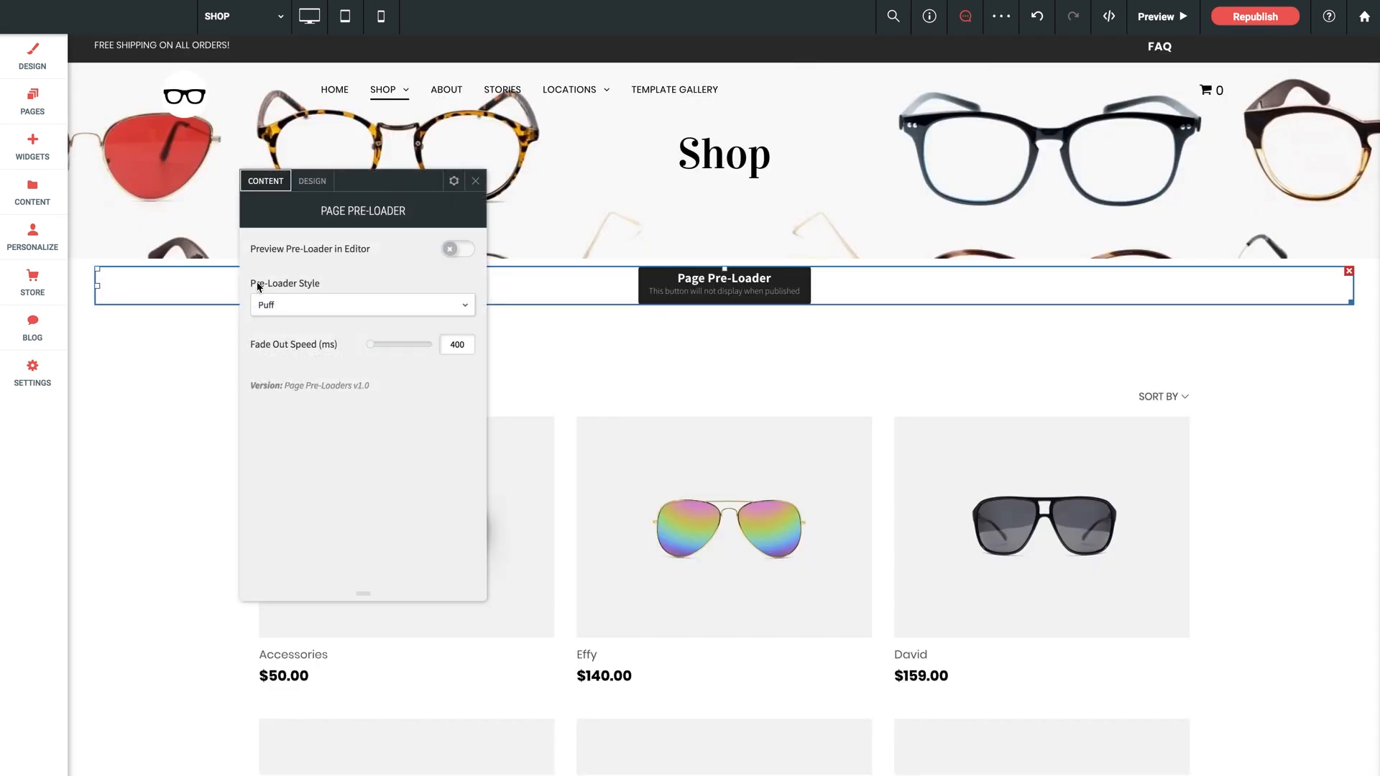
Choose the Puff pre-loader style and set the fade-out speed to 2000.
click(361, 305)
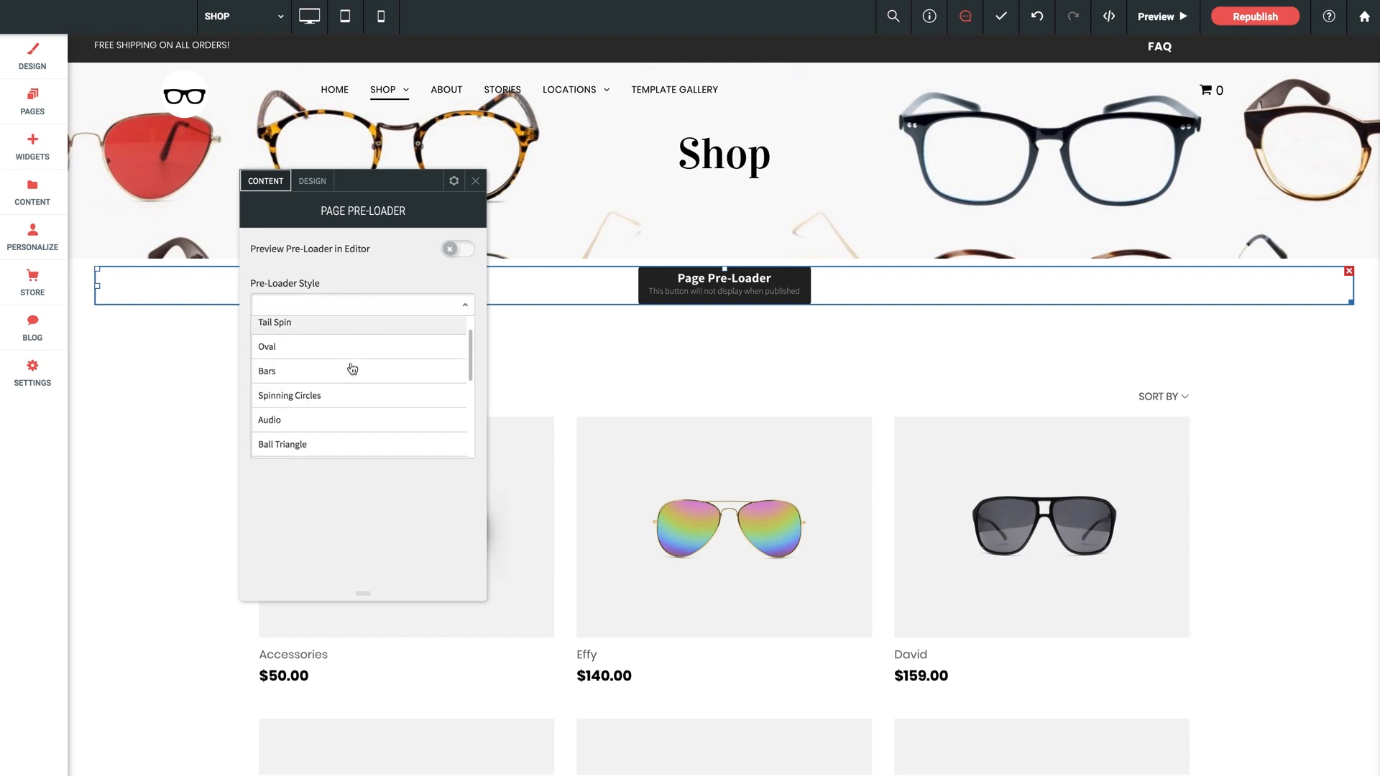
scroll(down, 3)
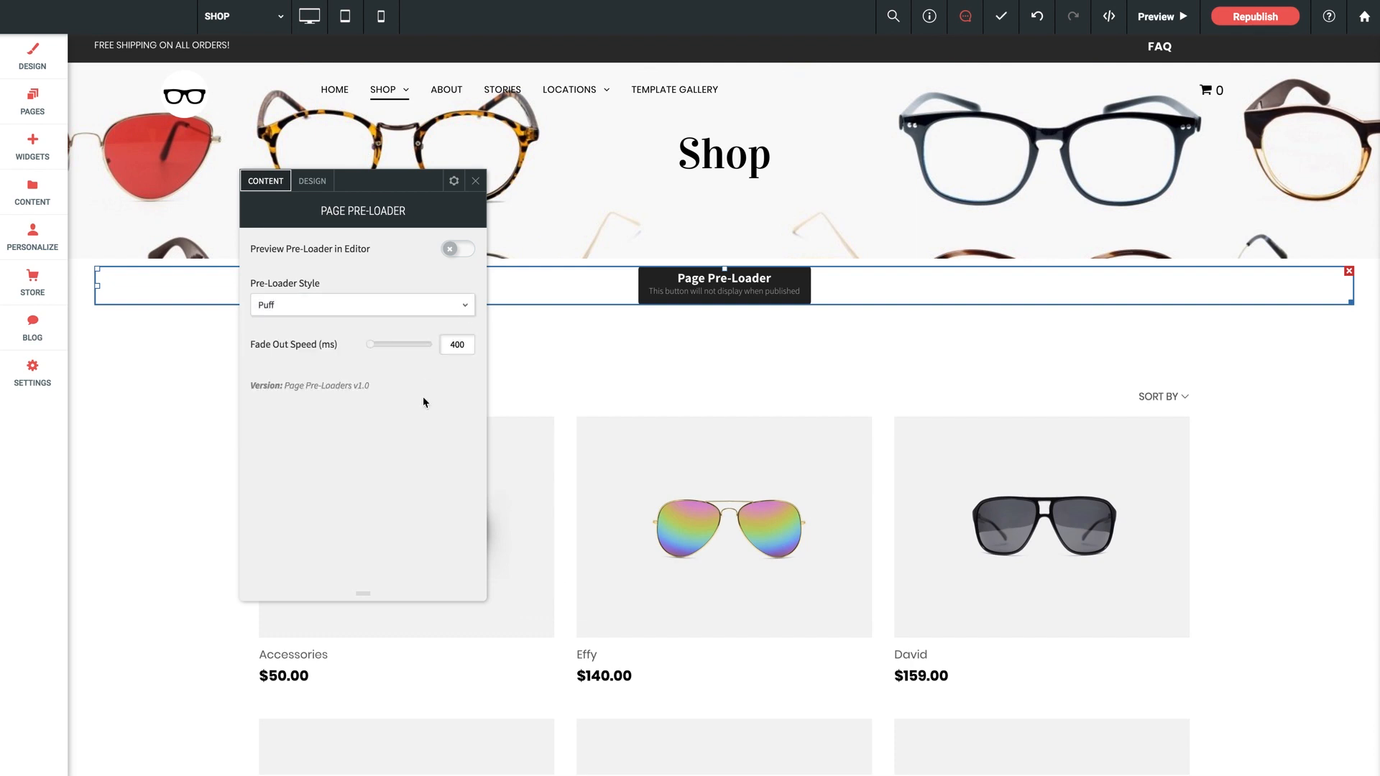
mouse_move(286, 370)
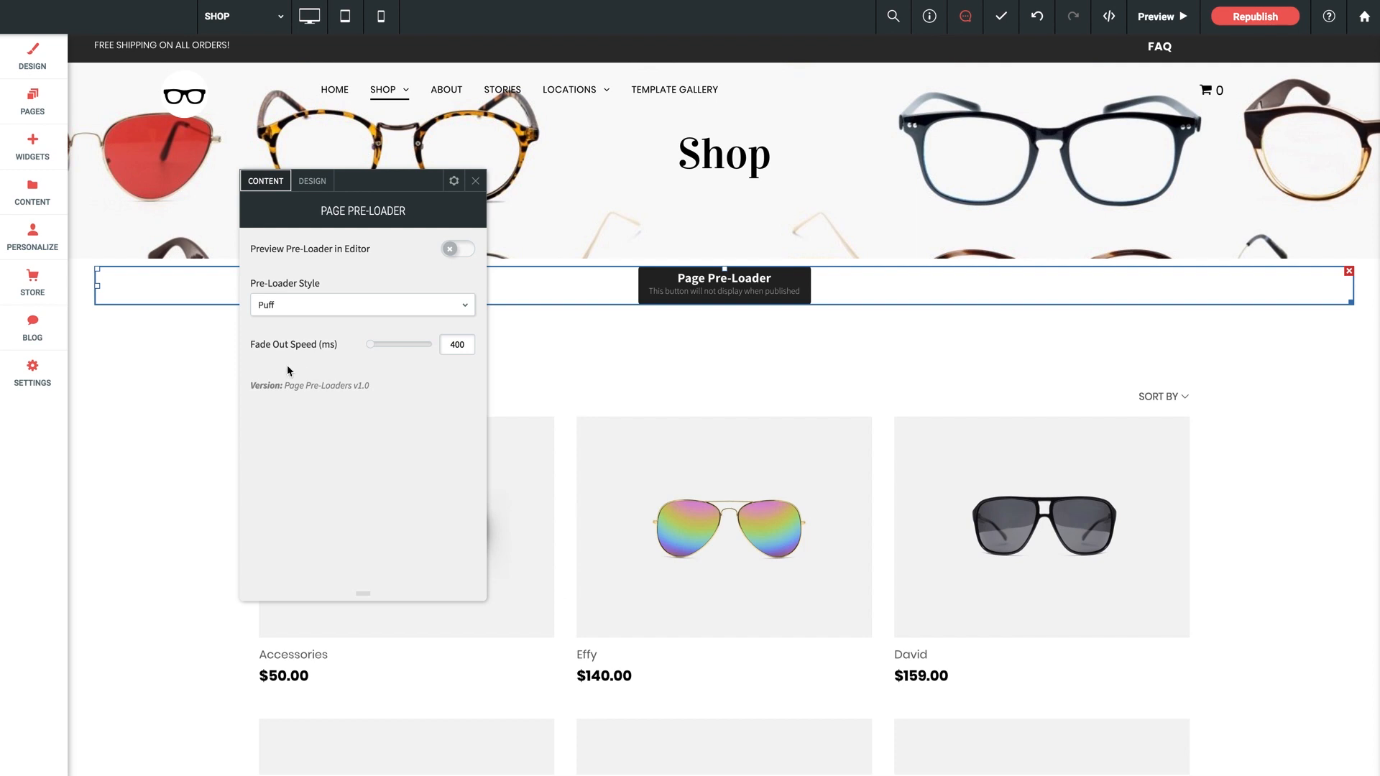
mouse_move(353, 353)
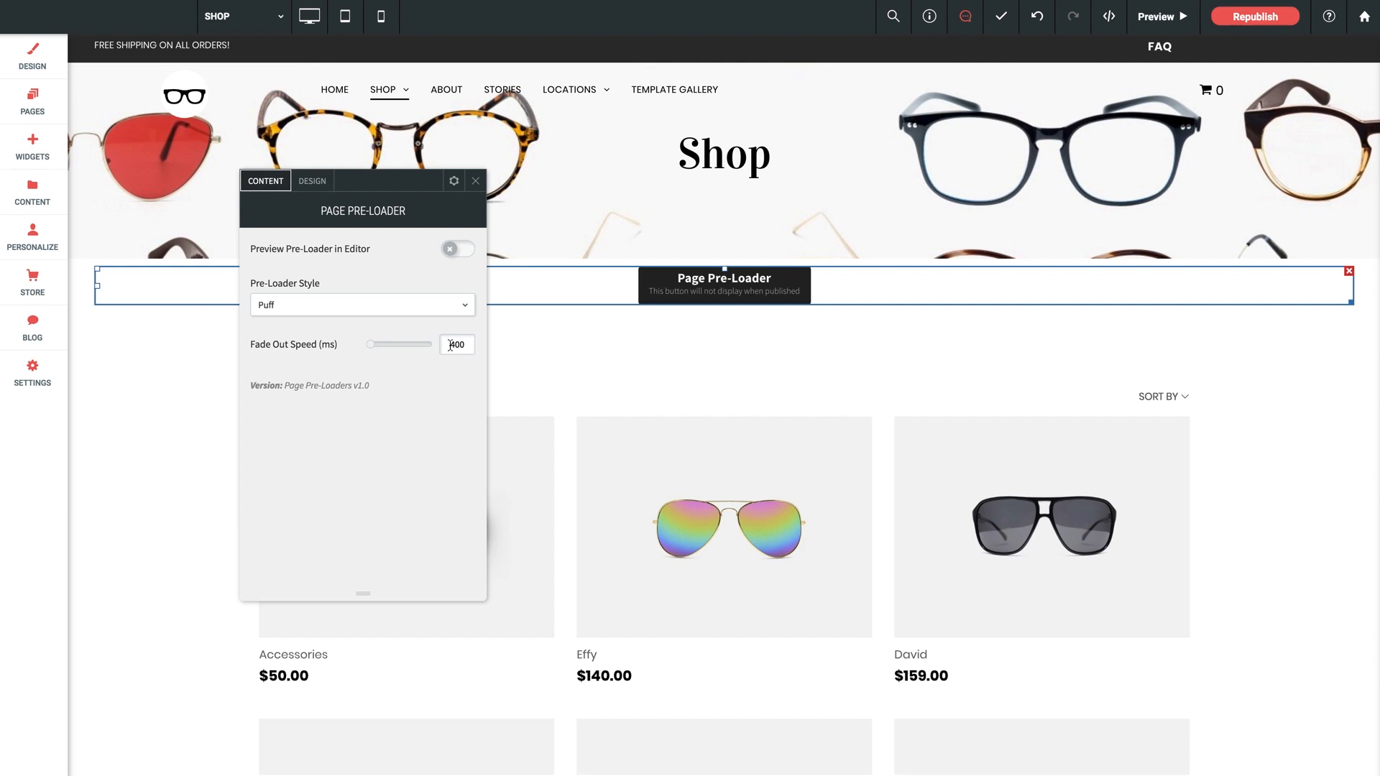
click(456, 345)
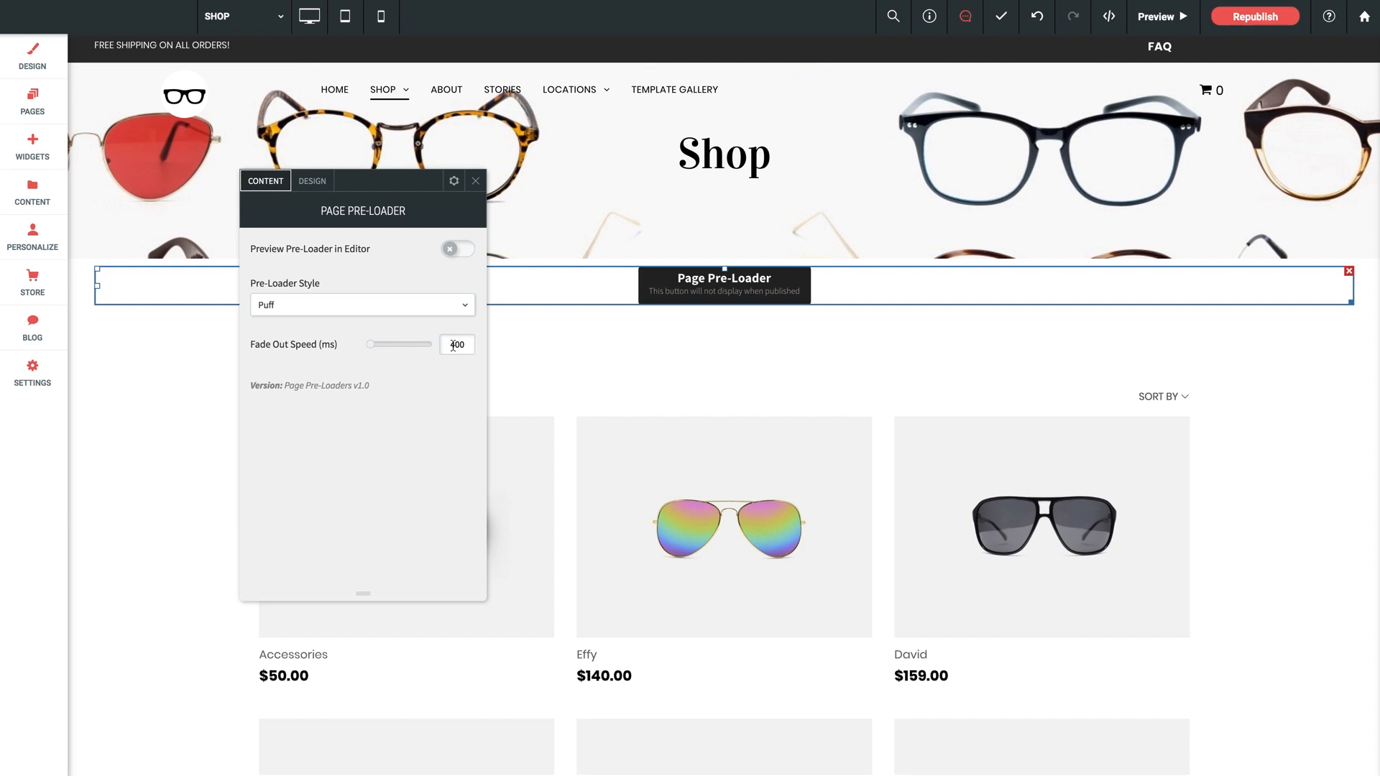
text(2000)
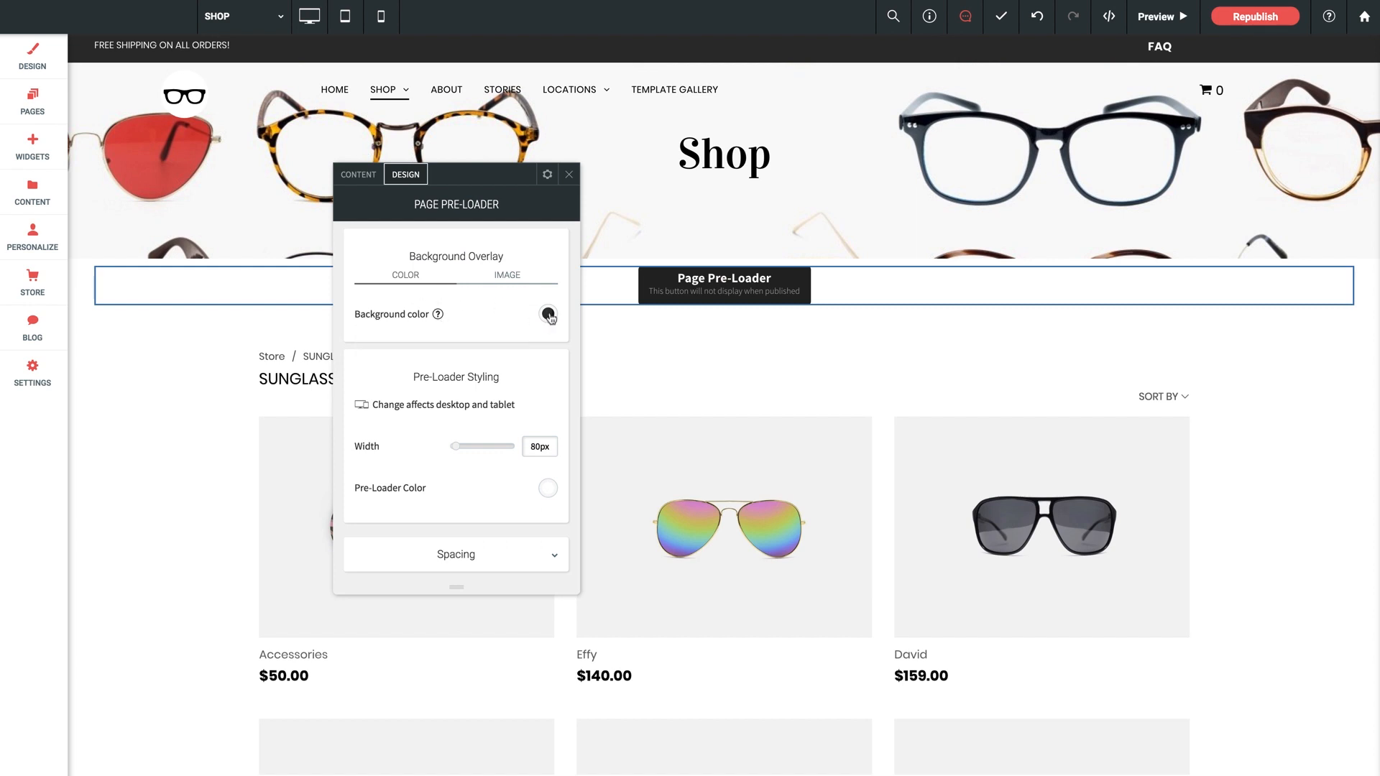
Open the background overlay color picker, showing black at 90% opacity.
click(547, 314)
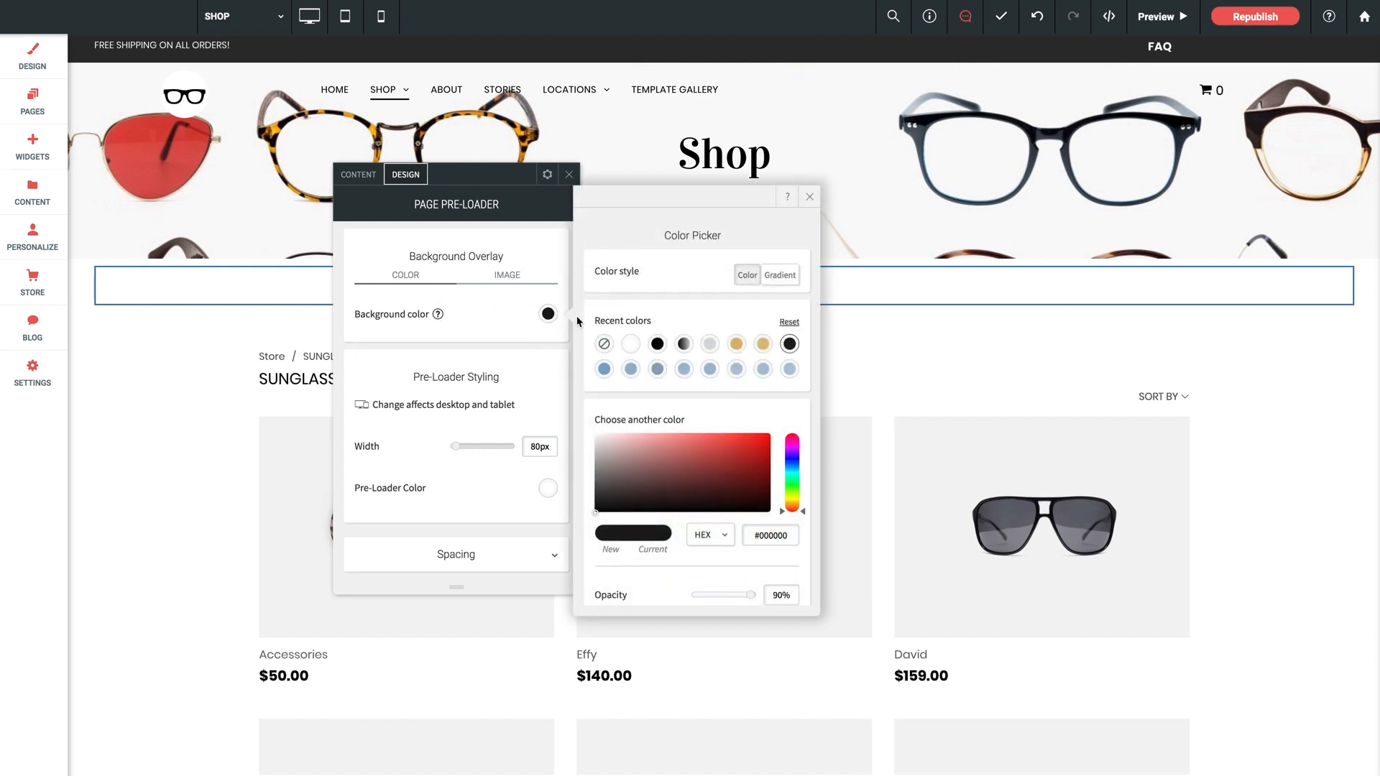
mouse_move(673, 578)
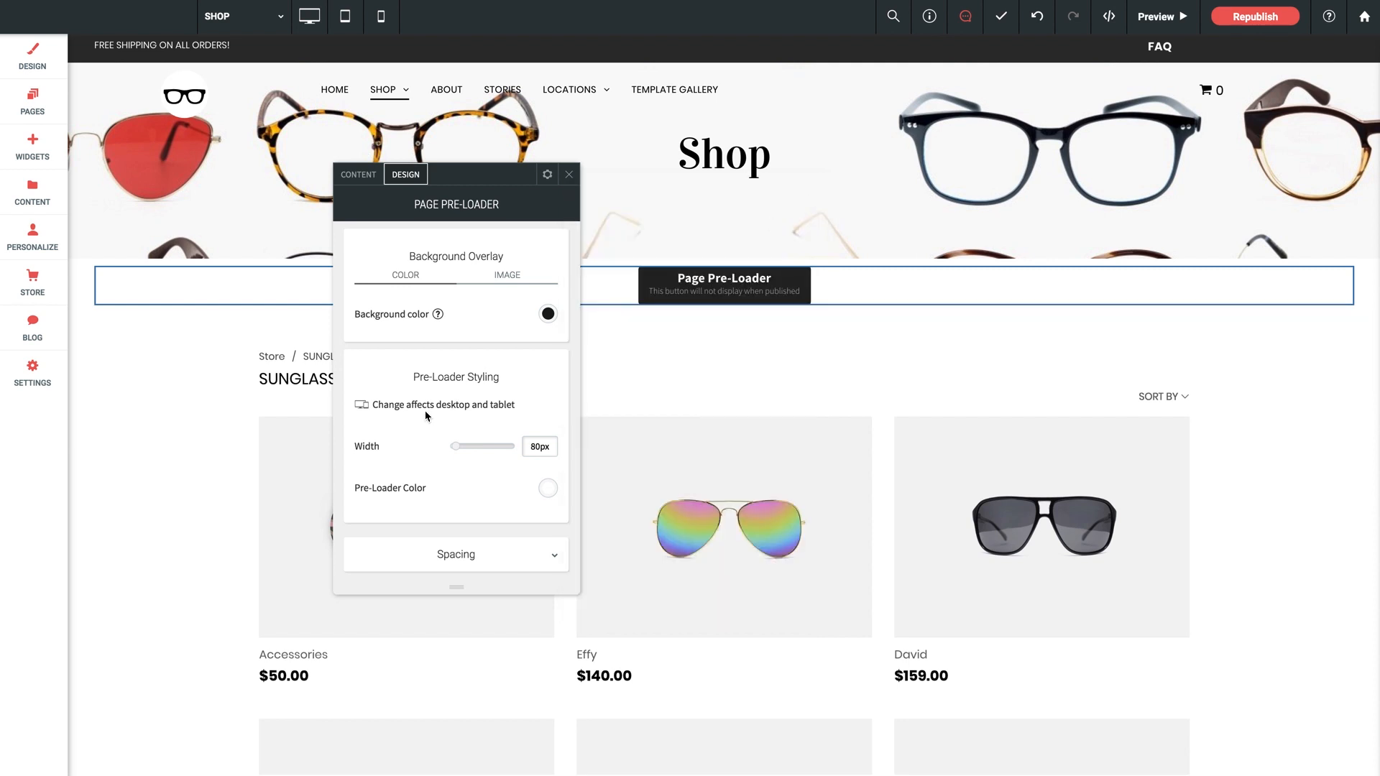
mouse_move(432, 411)
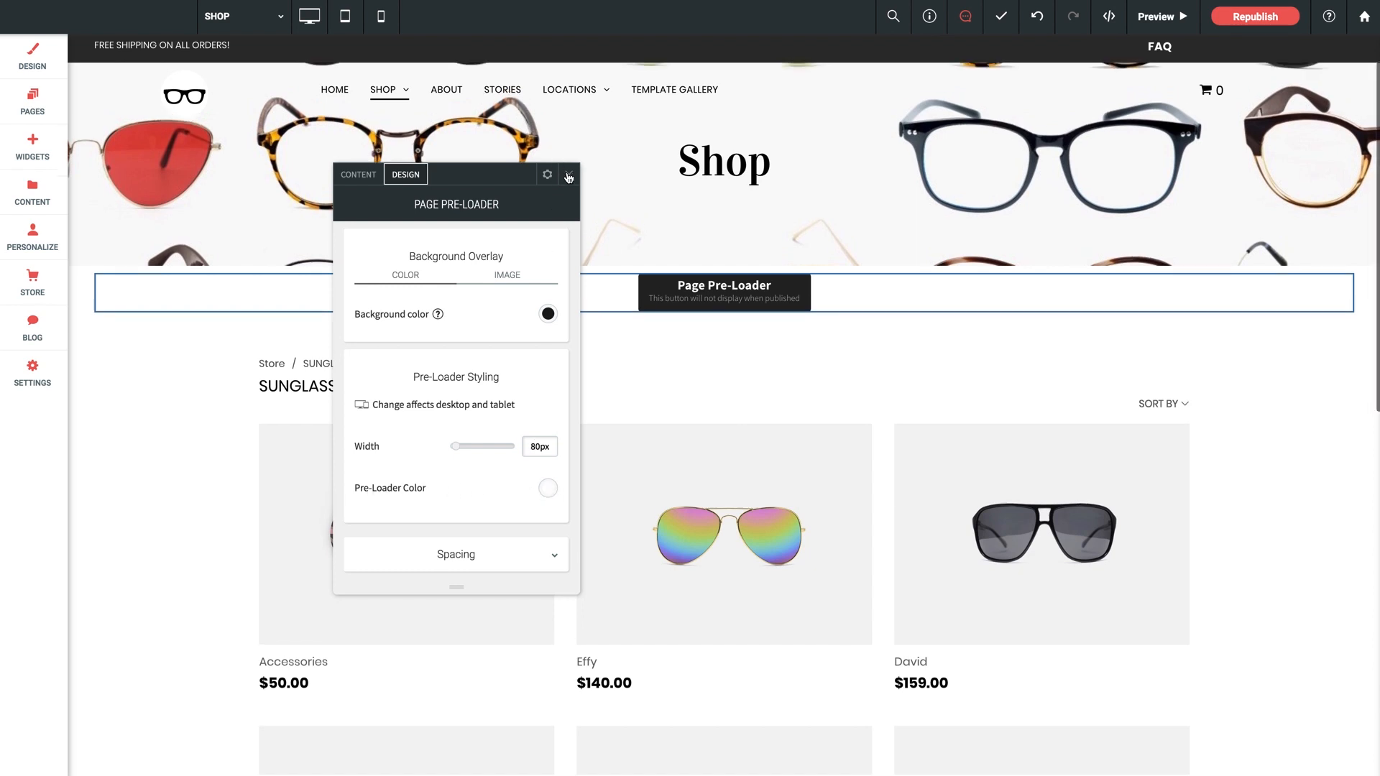
Close the pre-loader settings and return to the Sunglasses shop page.
click(1253, 16)
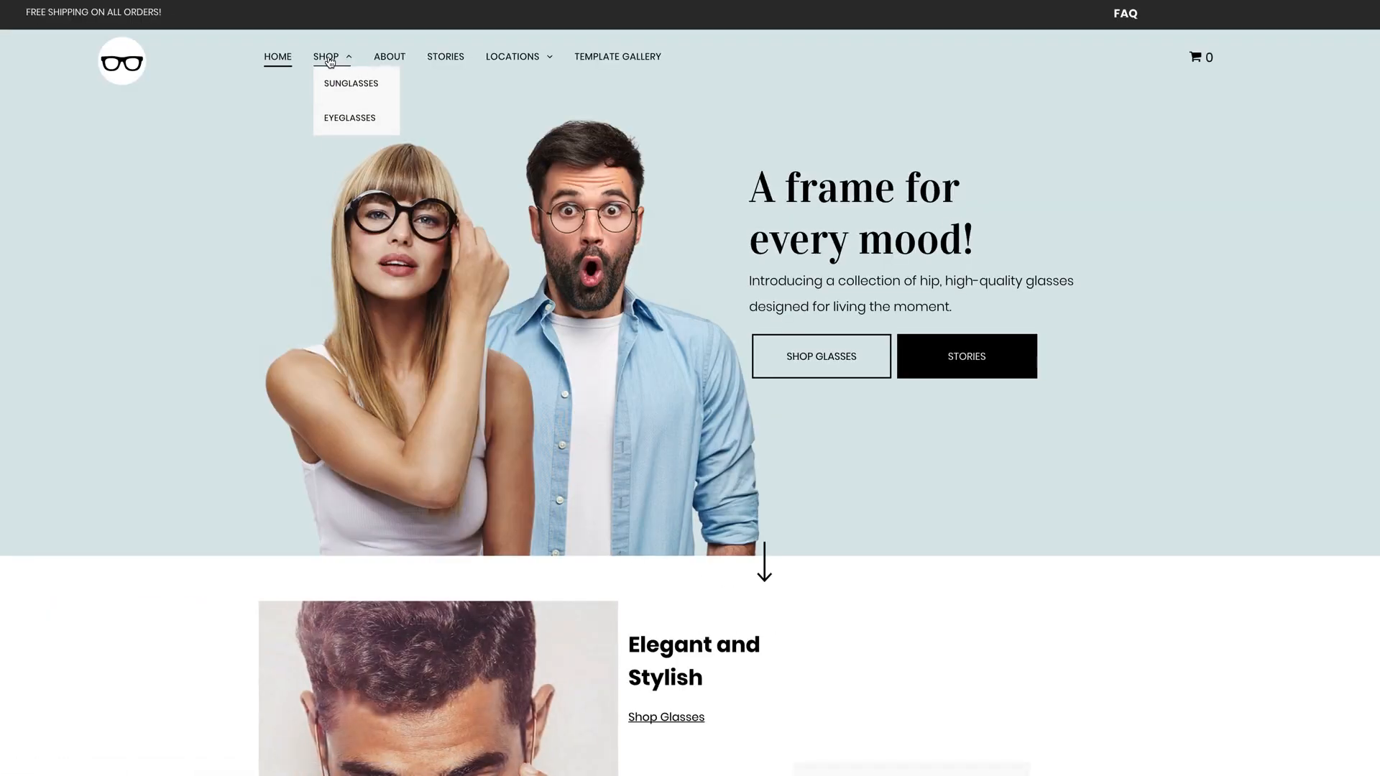
click(350, 83)
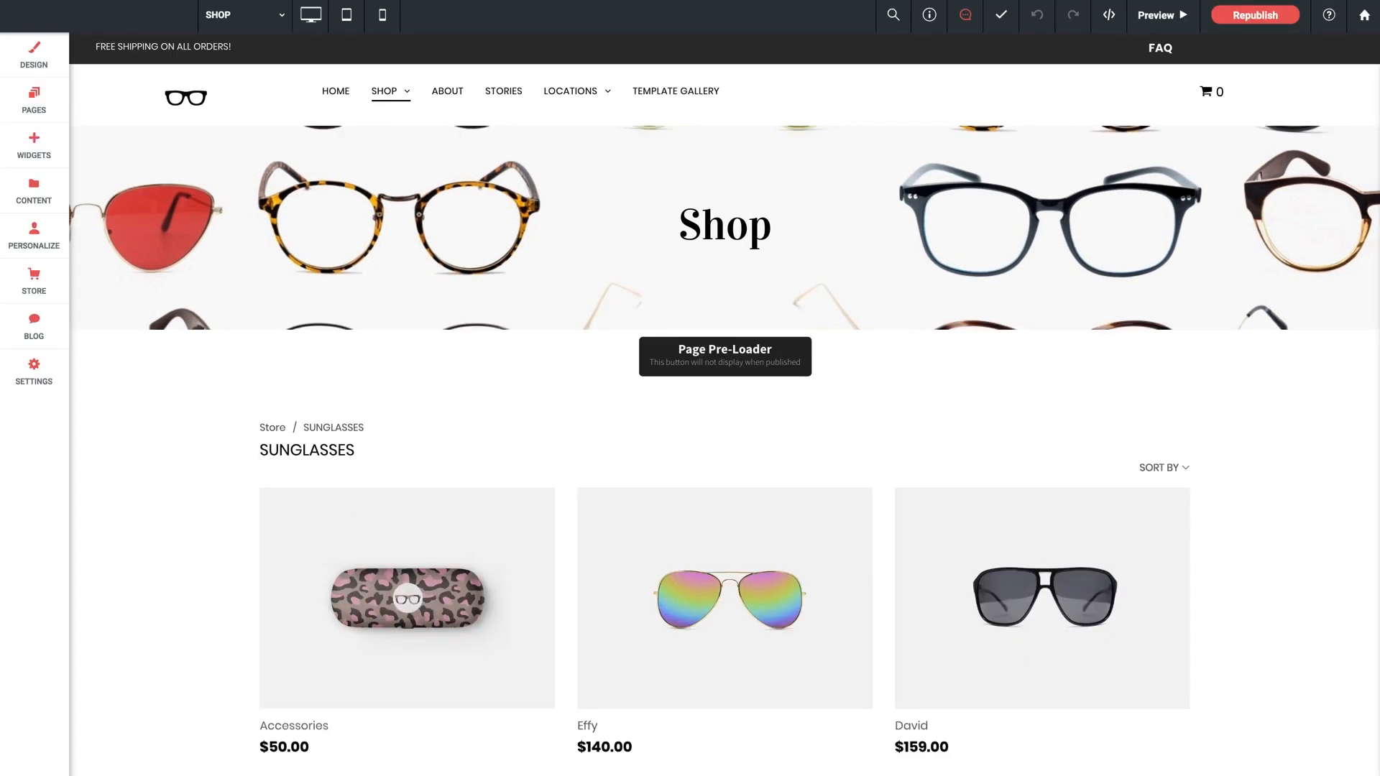
mouse_move(662, 330)
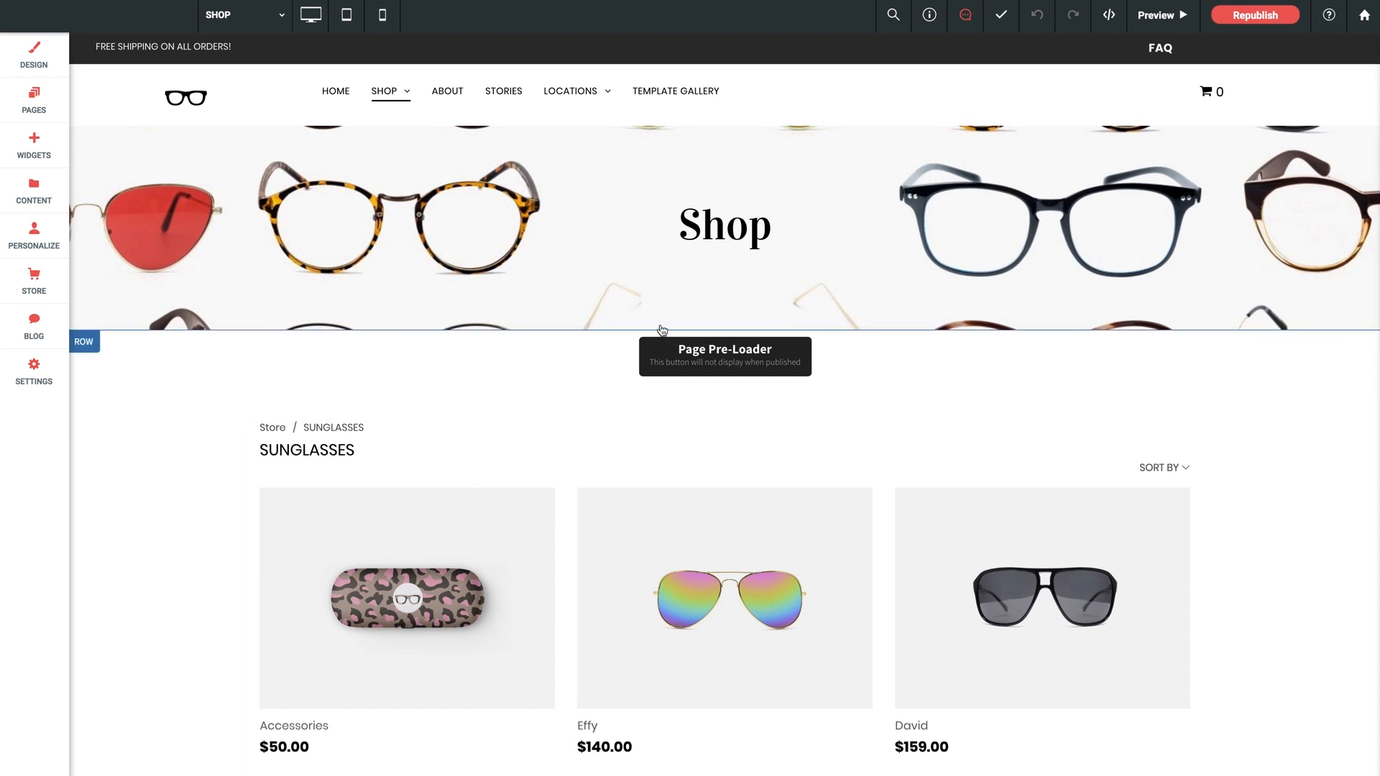
click(724, 357)
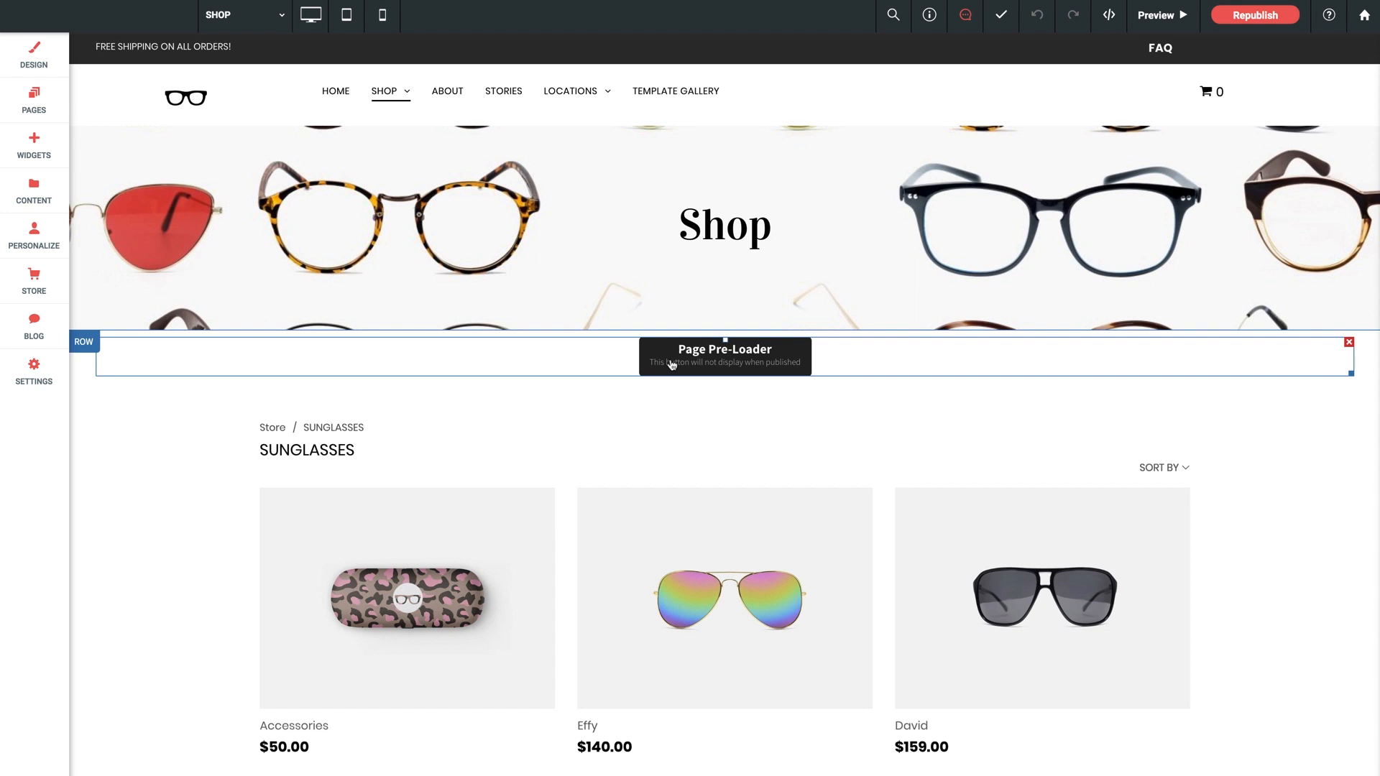
mouse_move(667, 360)
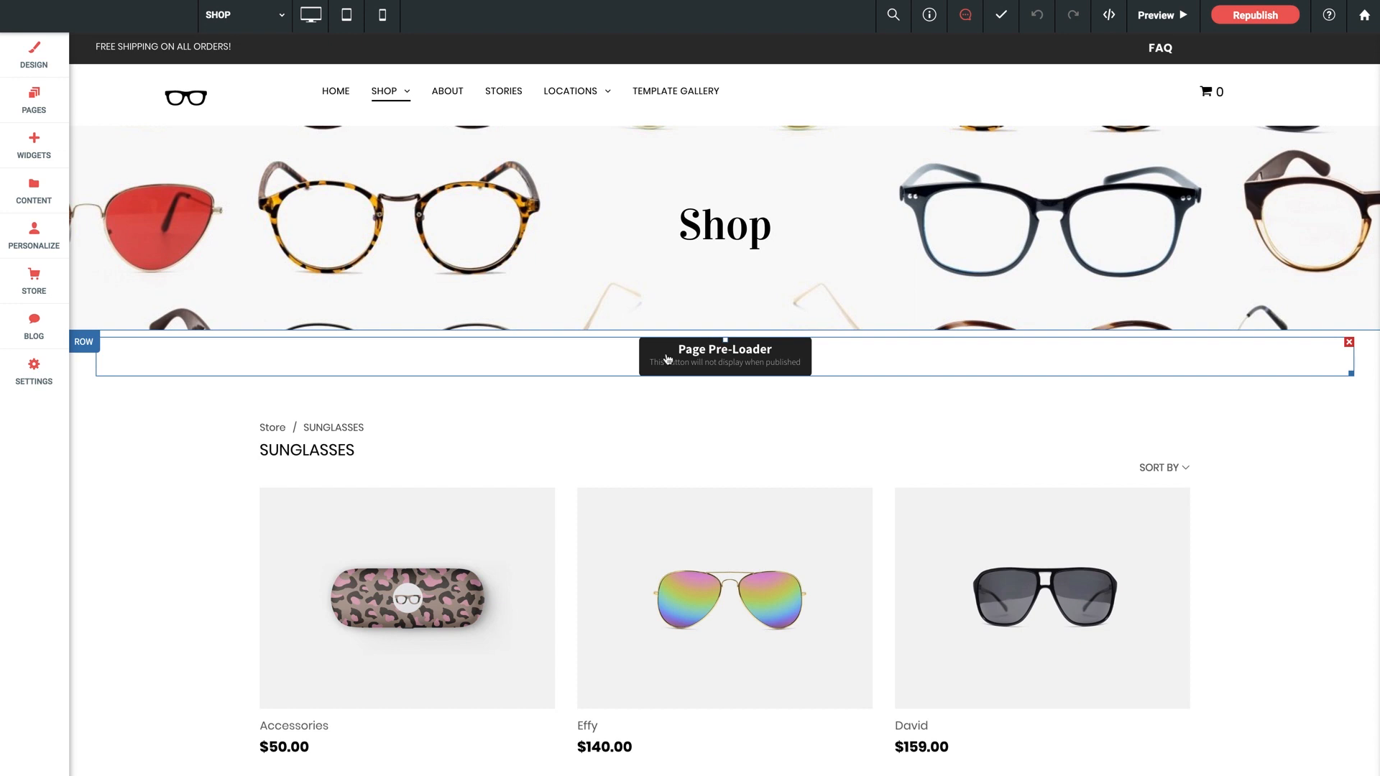
right_click(569, 90)
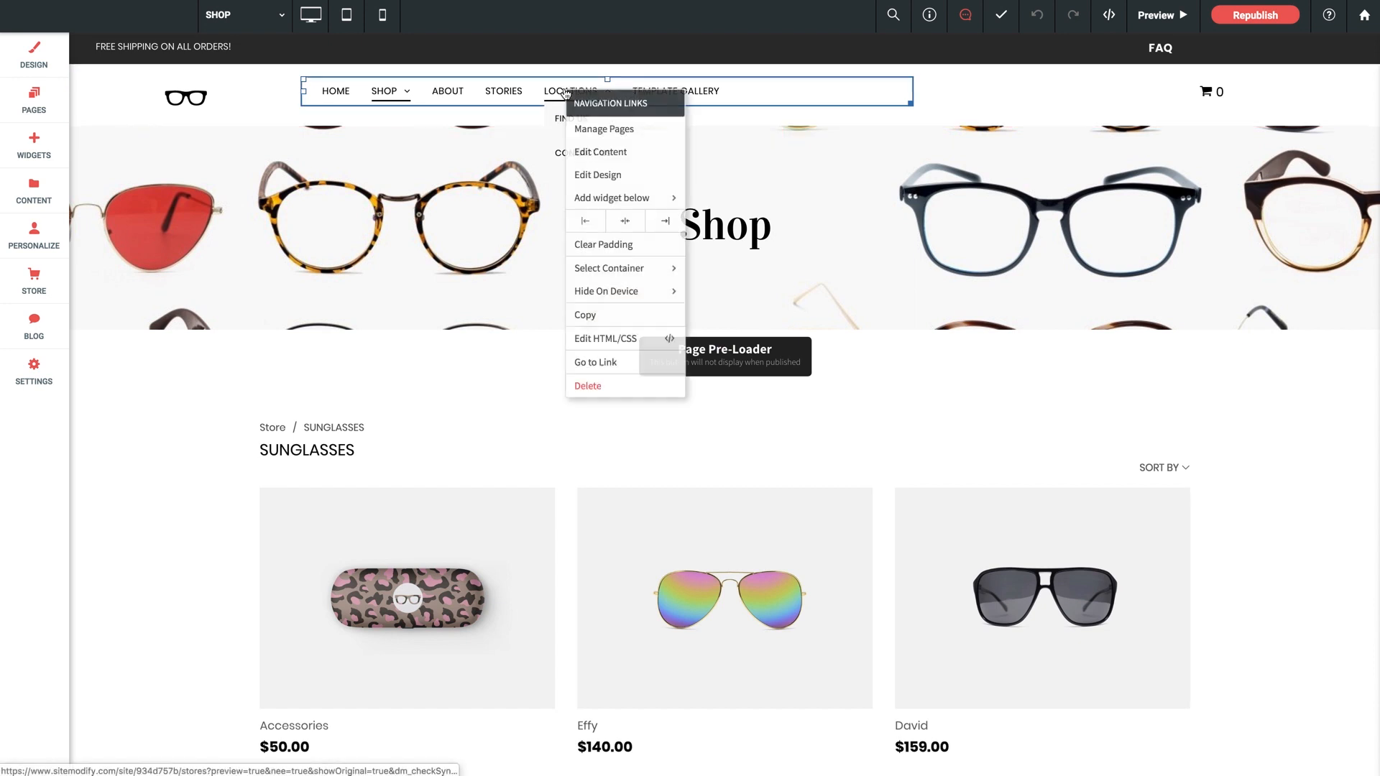
mouse_move(597, 174)
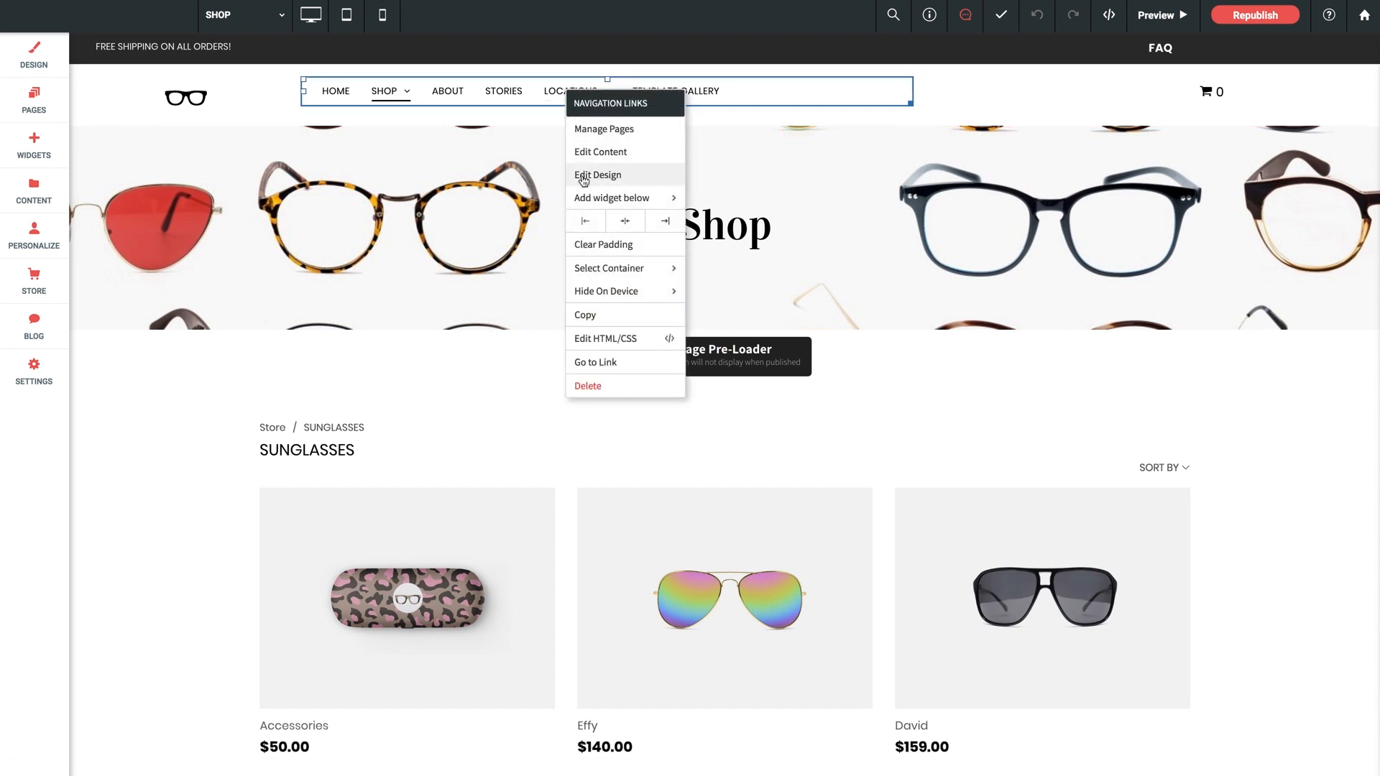
click(597, 174)
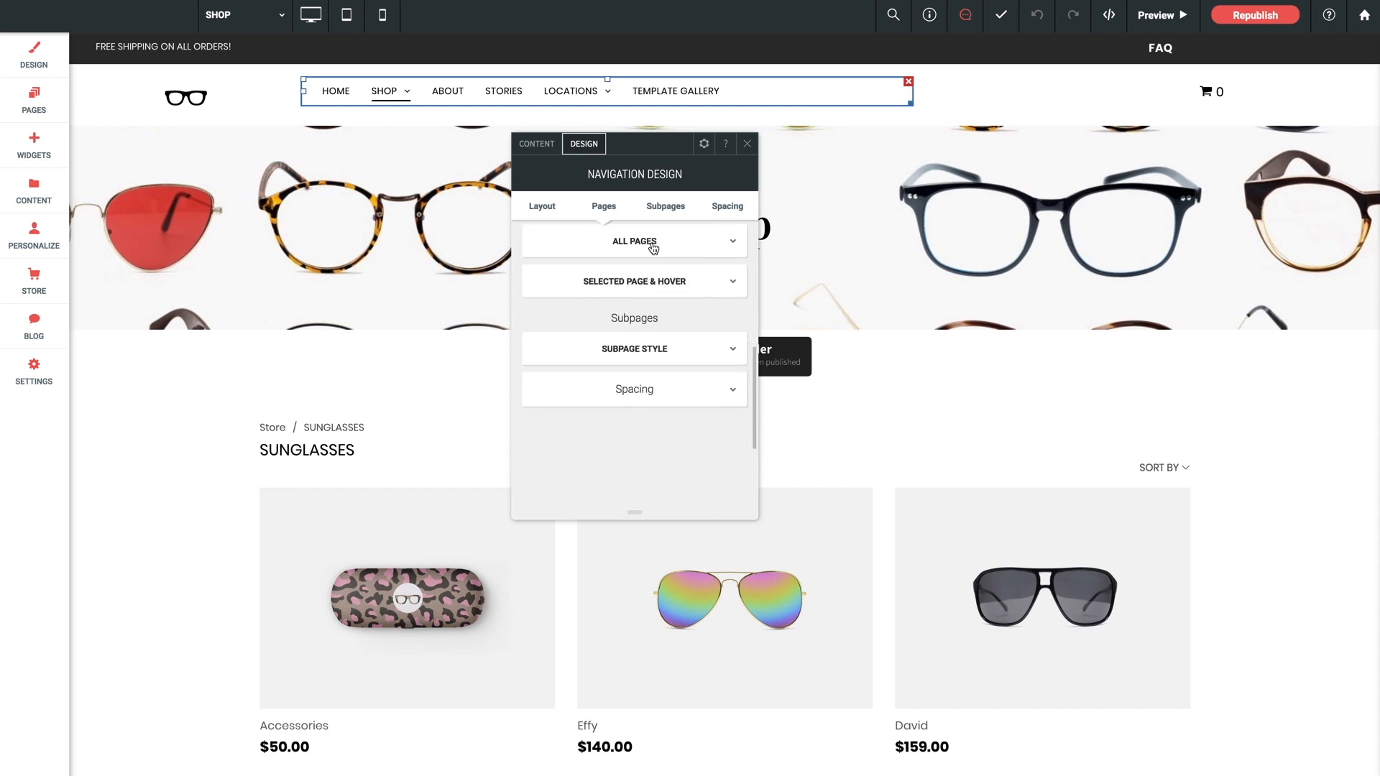
click(633, 242)
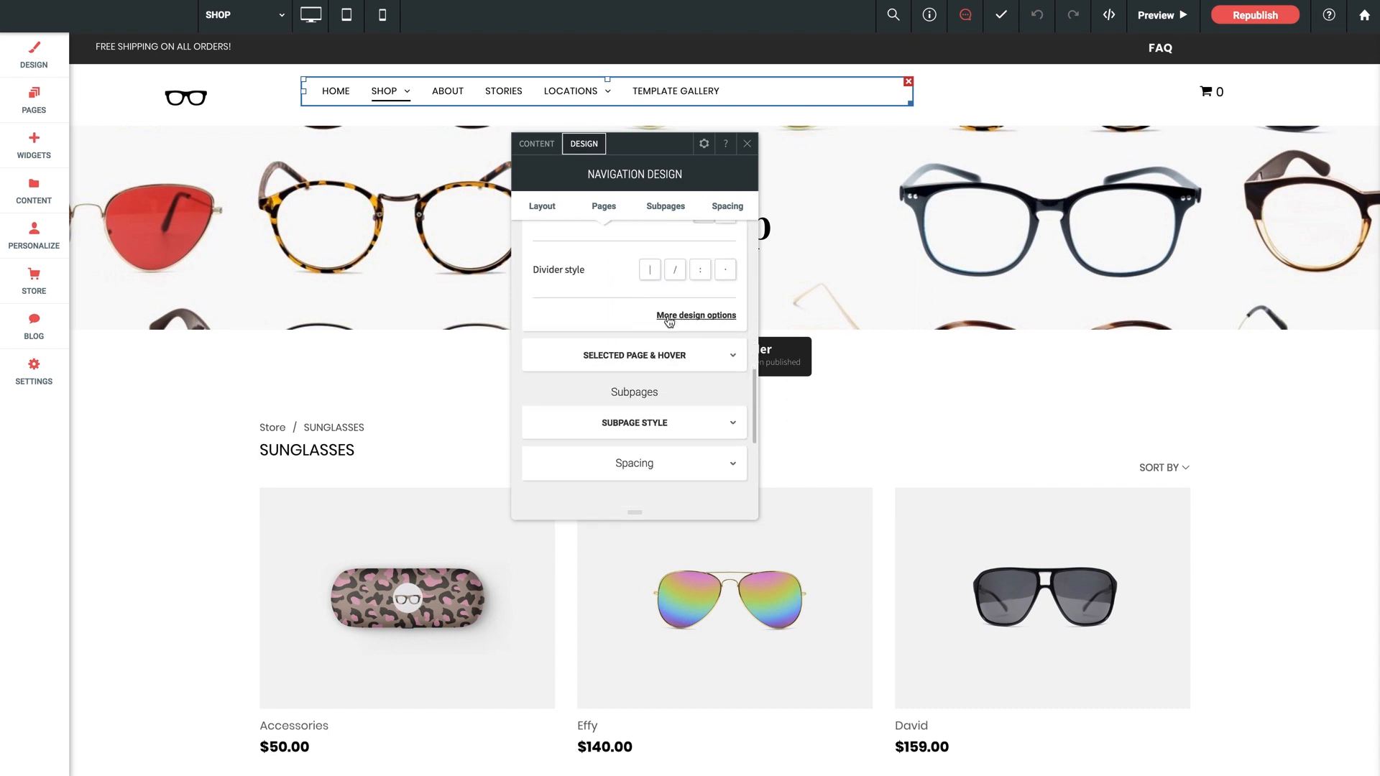
click(695, 315)
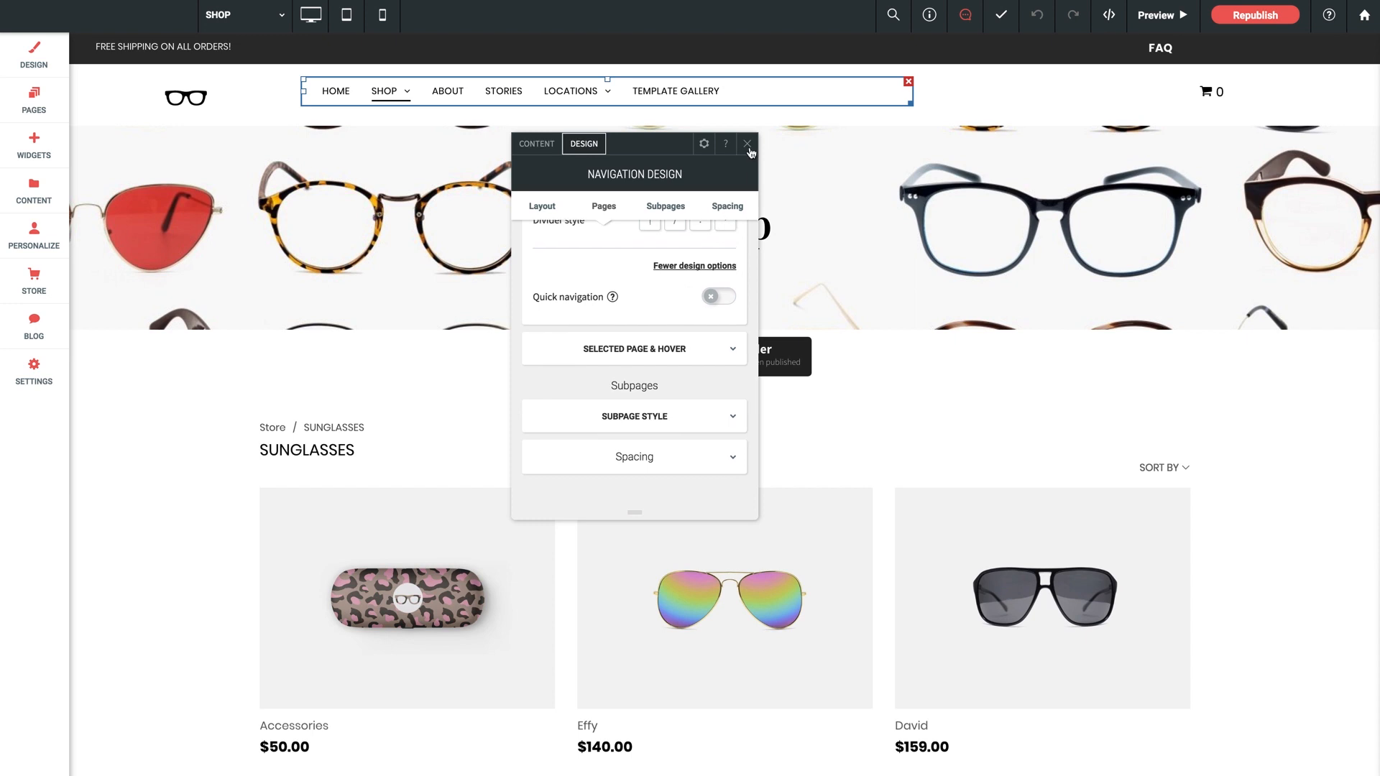
click(746, 143)
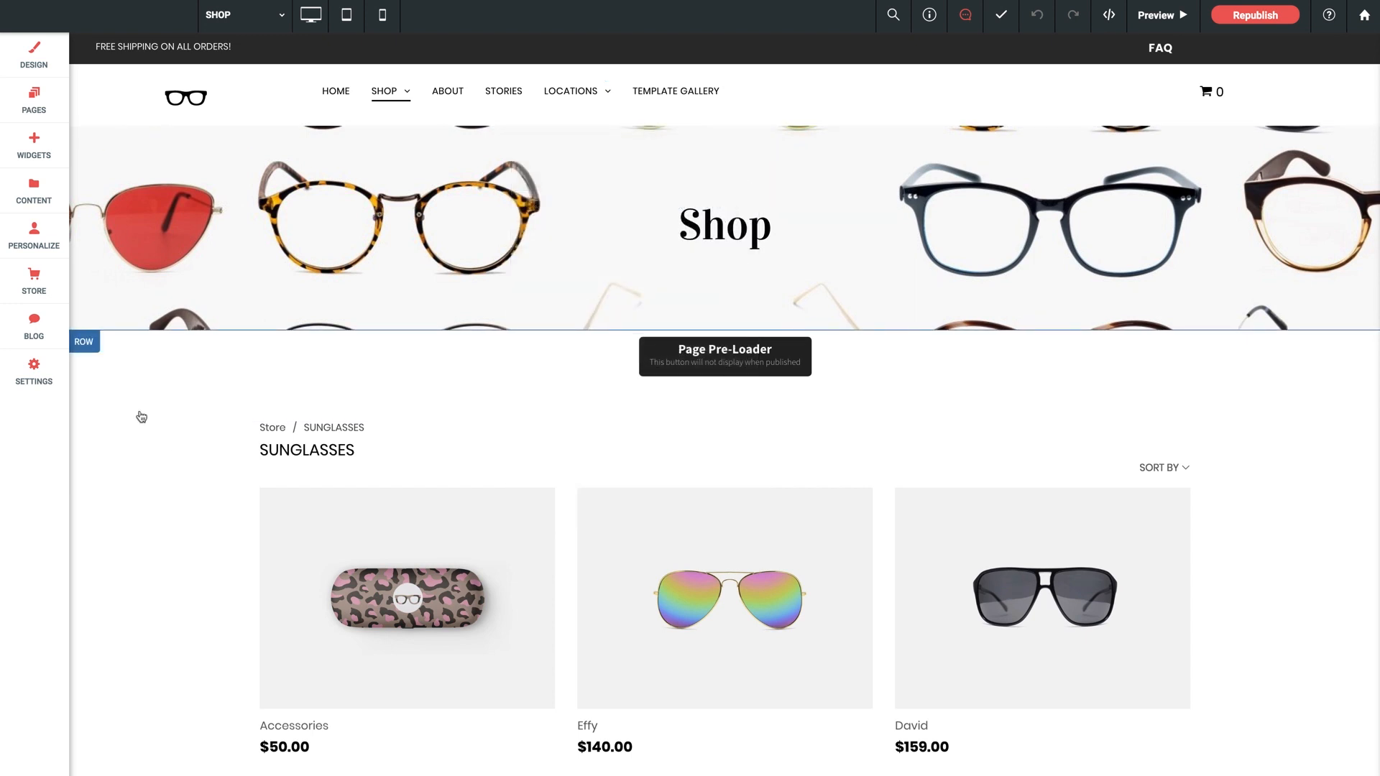